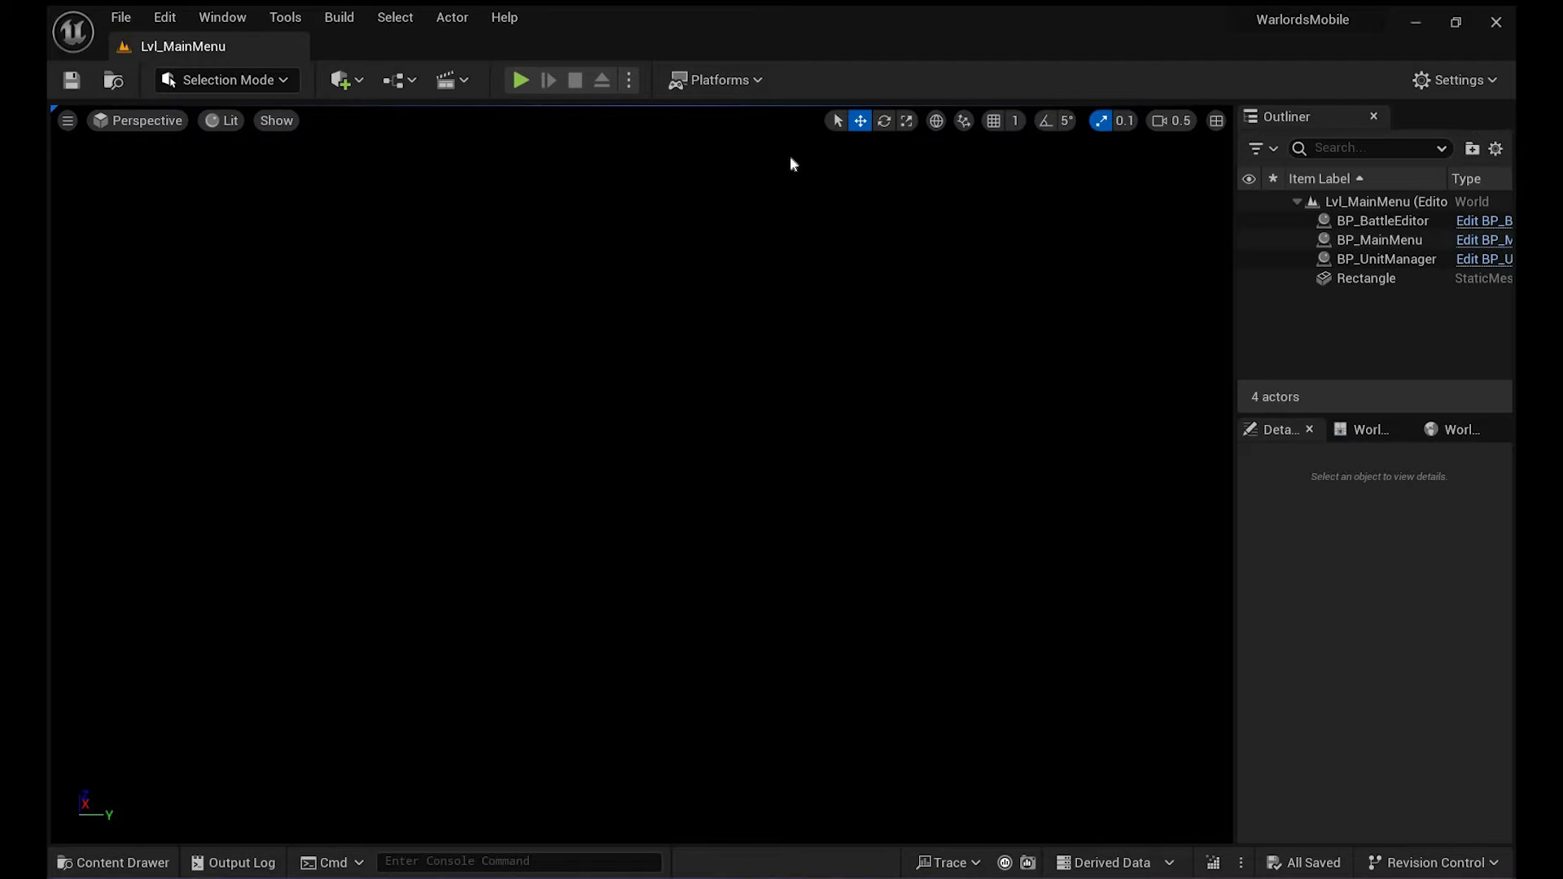
Start the Android (ASTC) content cook from the Platforms menu and show its output log
{"action": "left_click", "coordinate": [714, 80]}
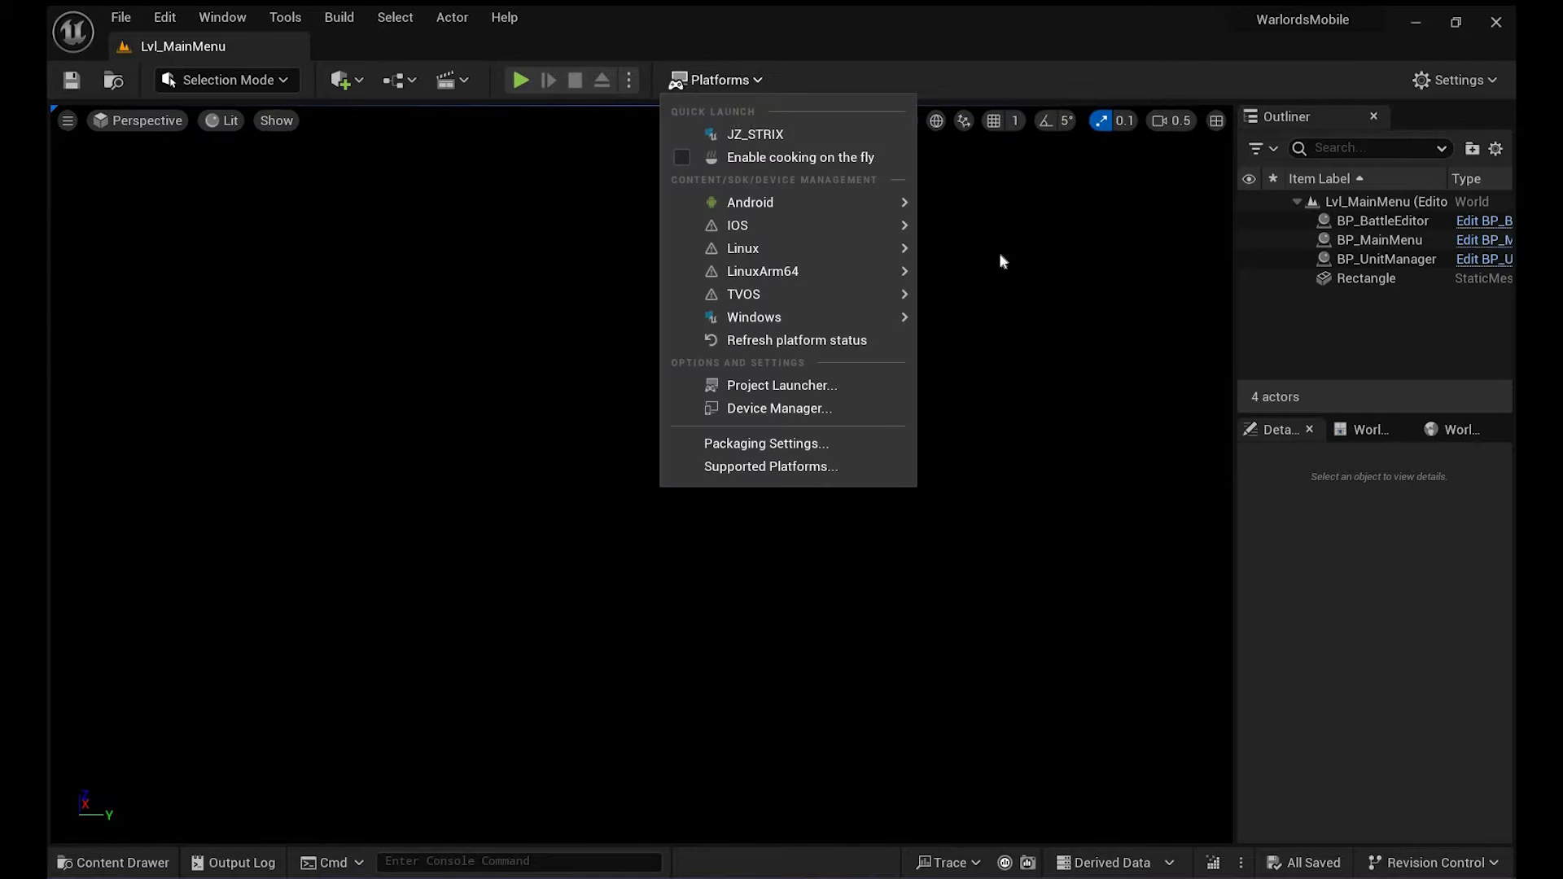
{"action": "mouse_move", "coordinate": [749, 203]}
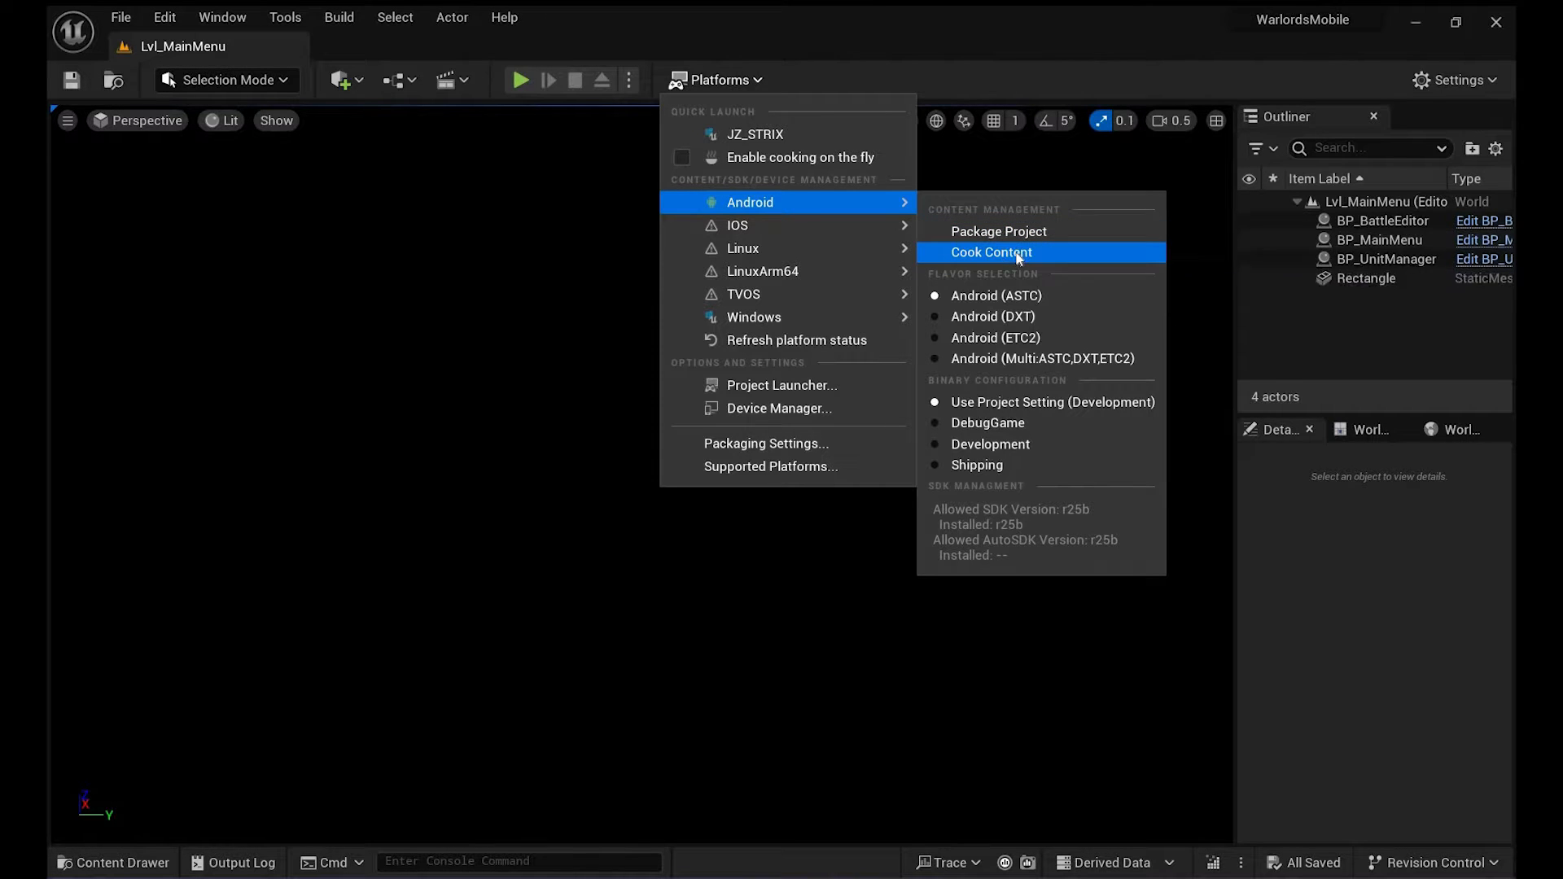
{"action": "left_click", "coordinate": [991, 252]}
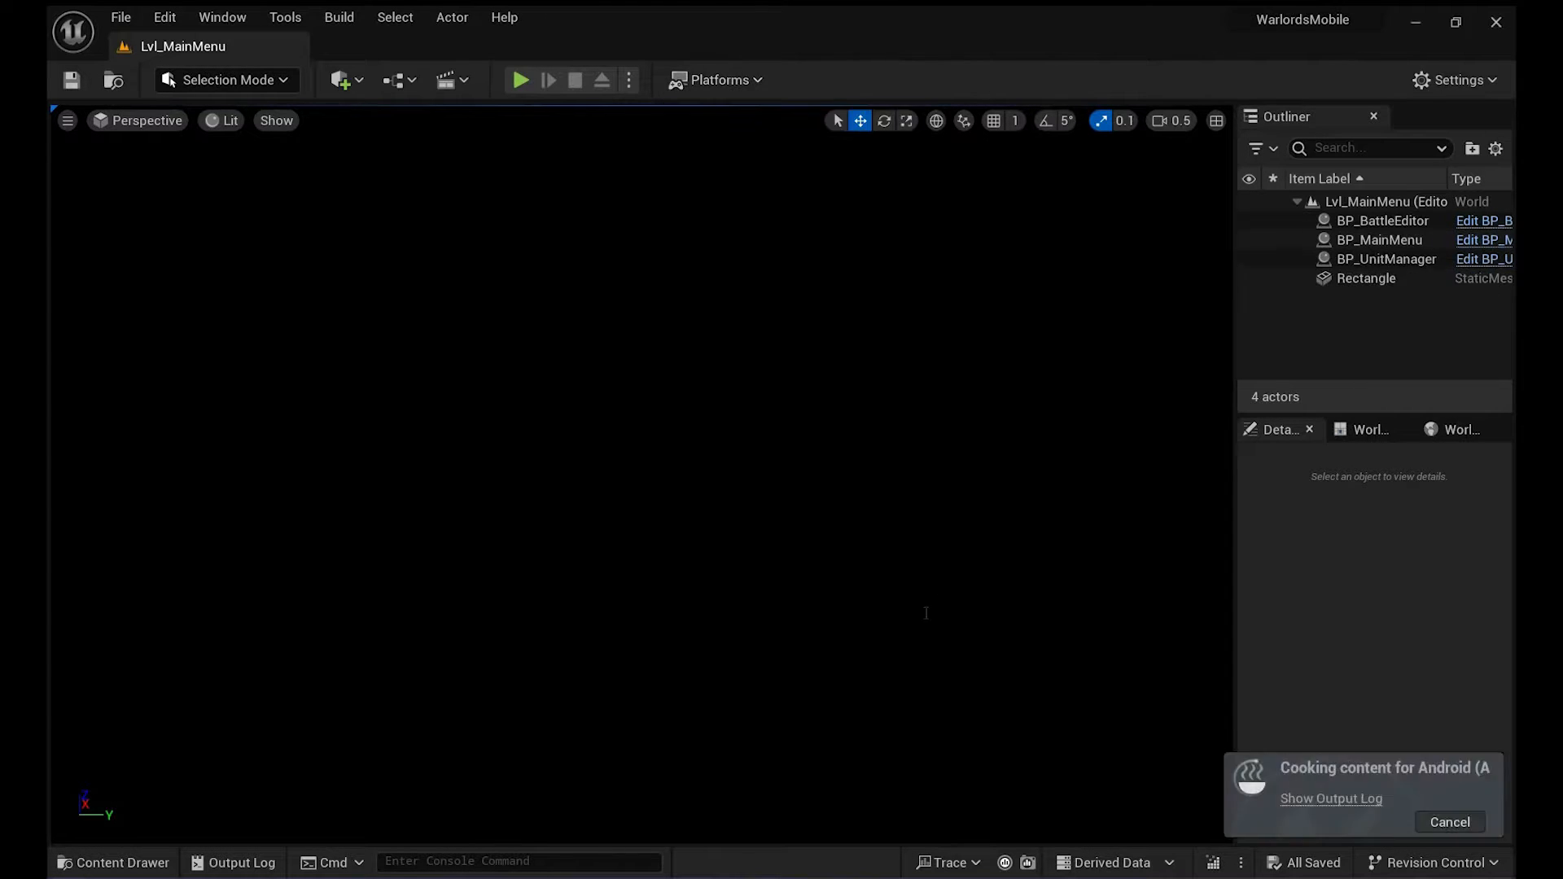
{"action": "left_click", "coordinate": [244, 862]}
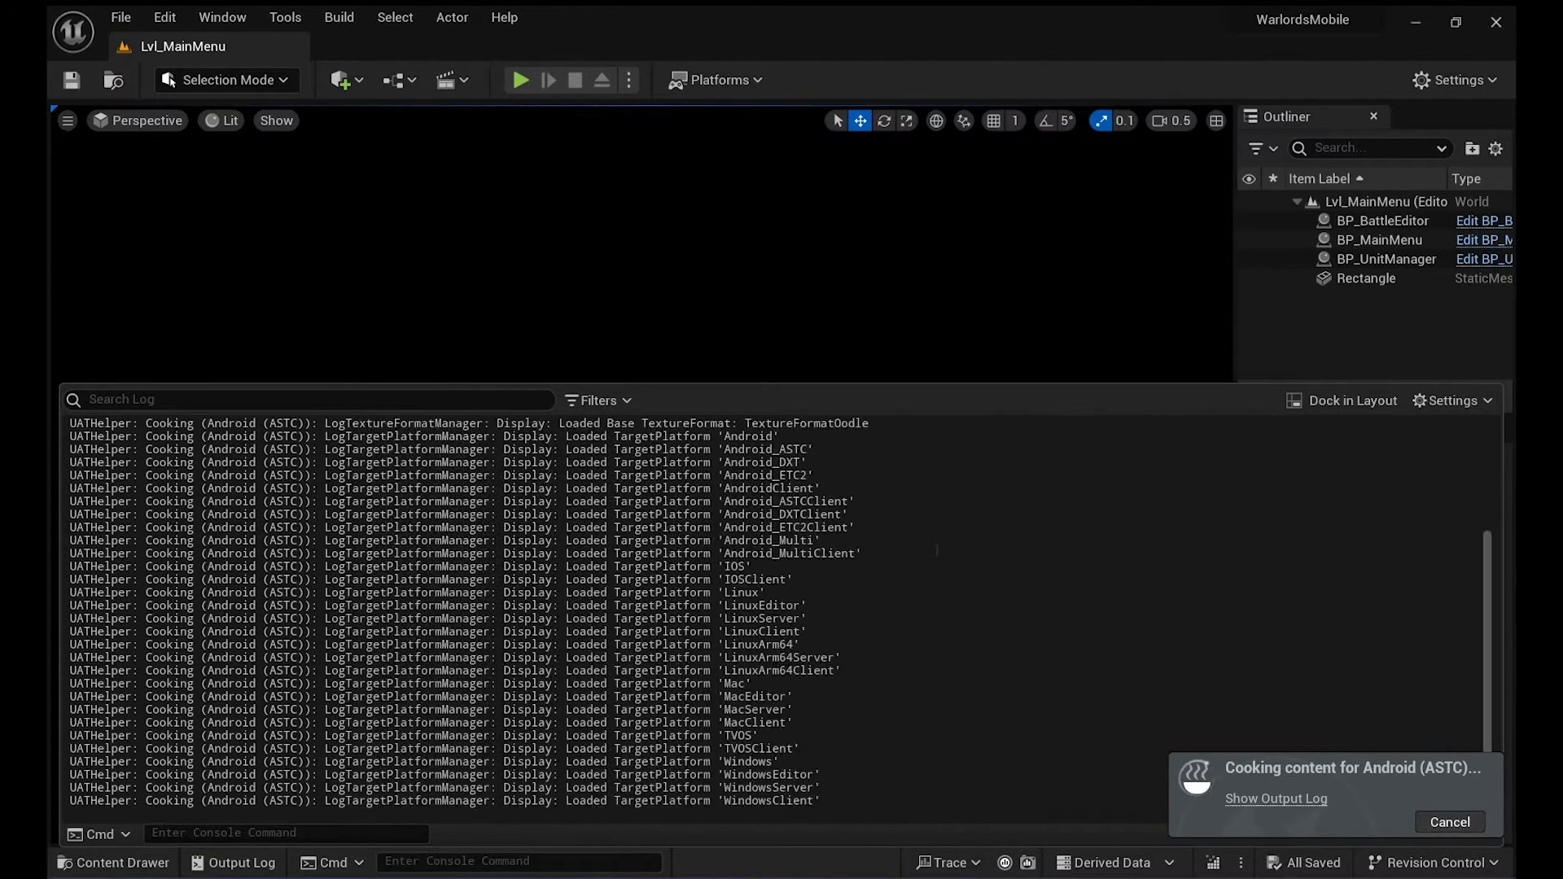
Scroll the Output Log as the Android cook runs until it fails with struct property errors
{"action": "scroll", "scroll_direction": "down", "scroll_amount": 3}
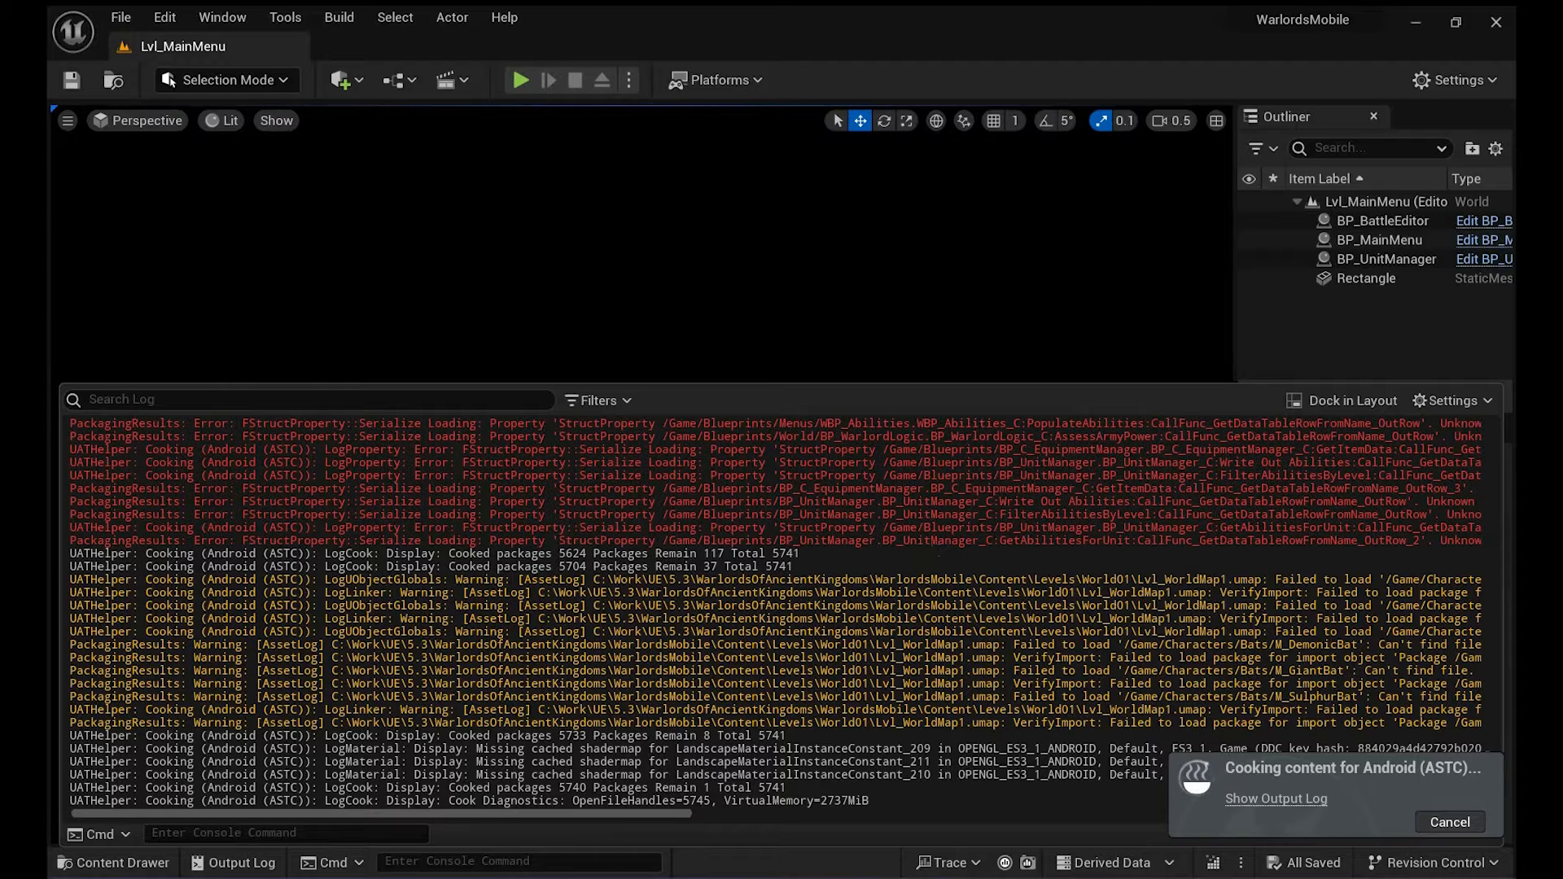
{"action": "mouse_move", "coordinate": [646, 160]}
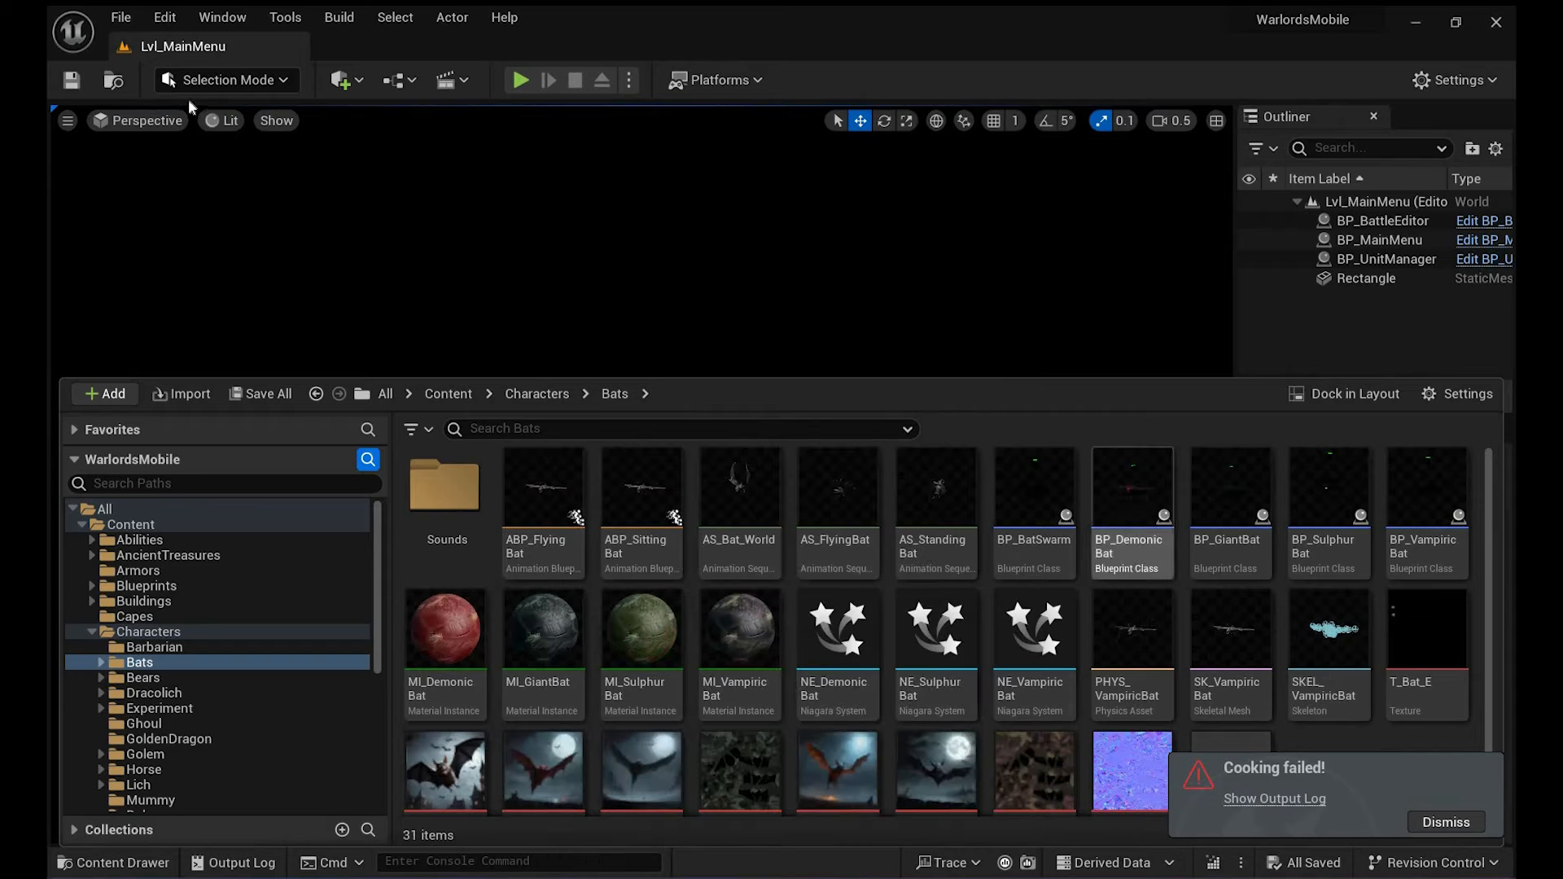
Reopen the cook log and review the shader compile failures and directory warnings
{"action": "double_click", "coordinate": [1131, 488]}
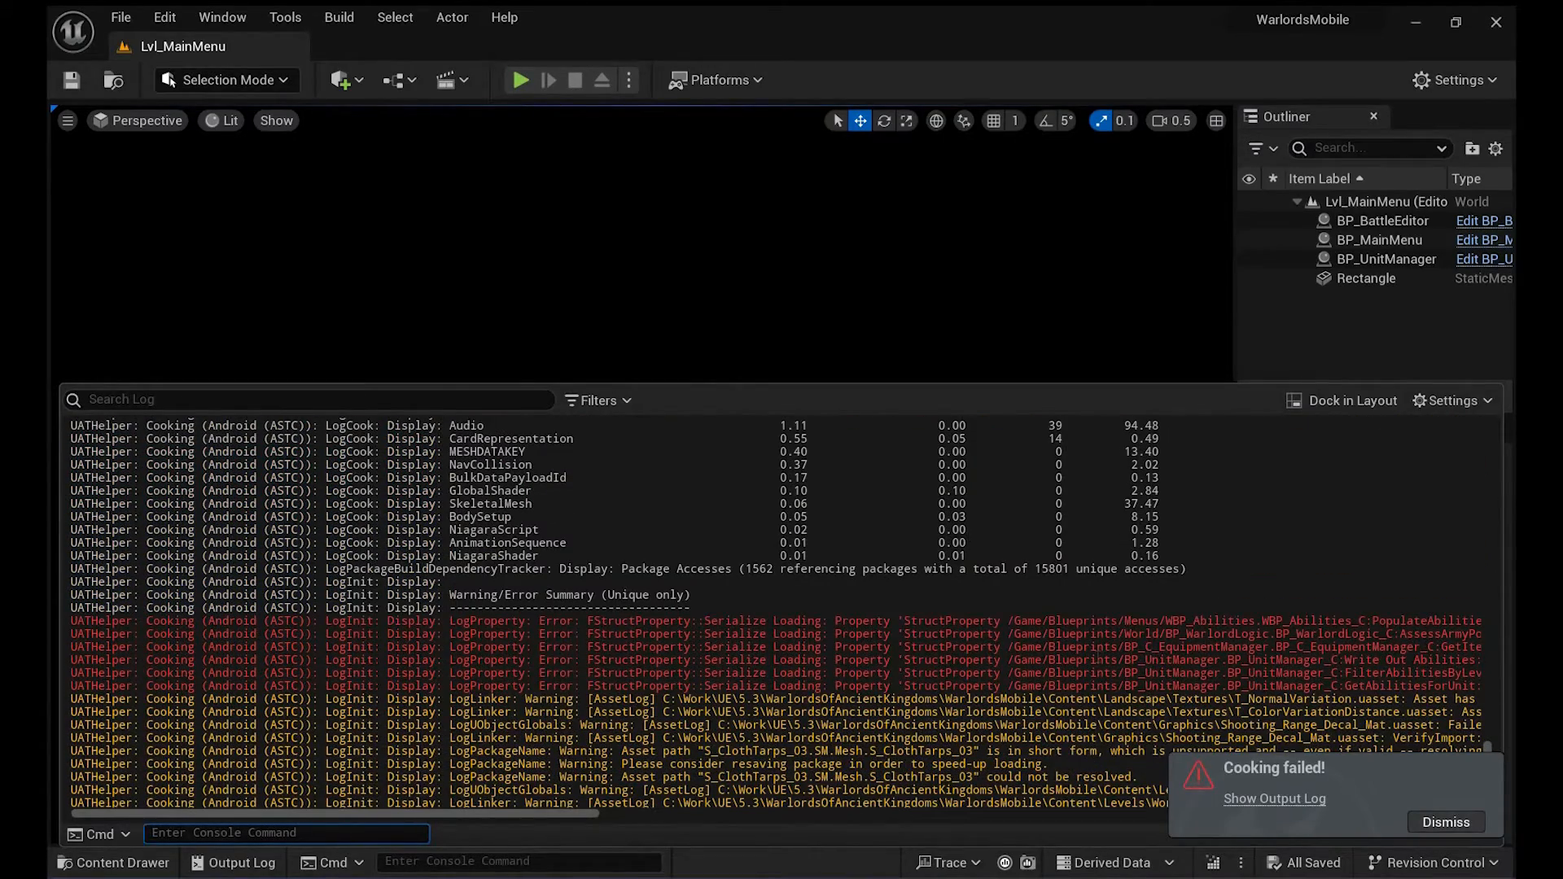
{"action": "scroll", "scroll_direction": "down", "scroll_amount": 3}
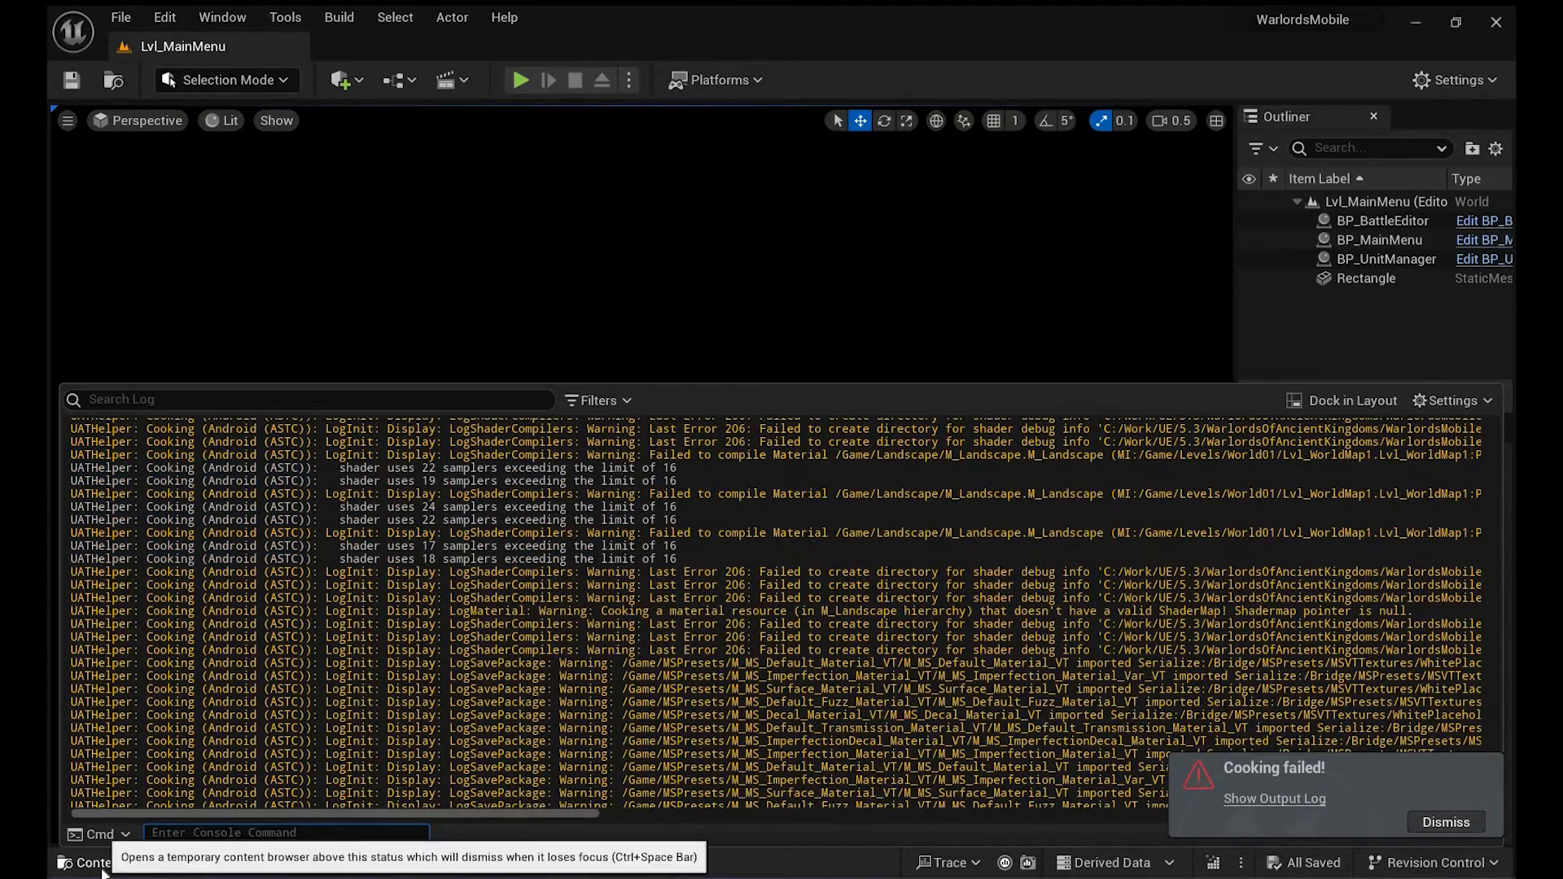
{"action": "mouse_move", "coordinate": [752, 320]}
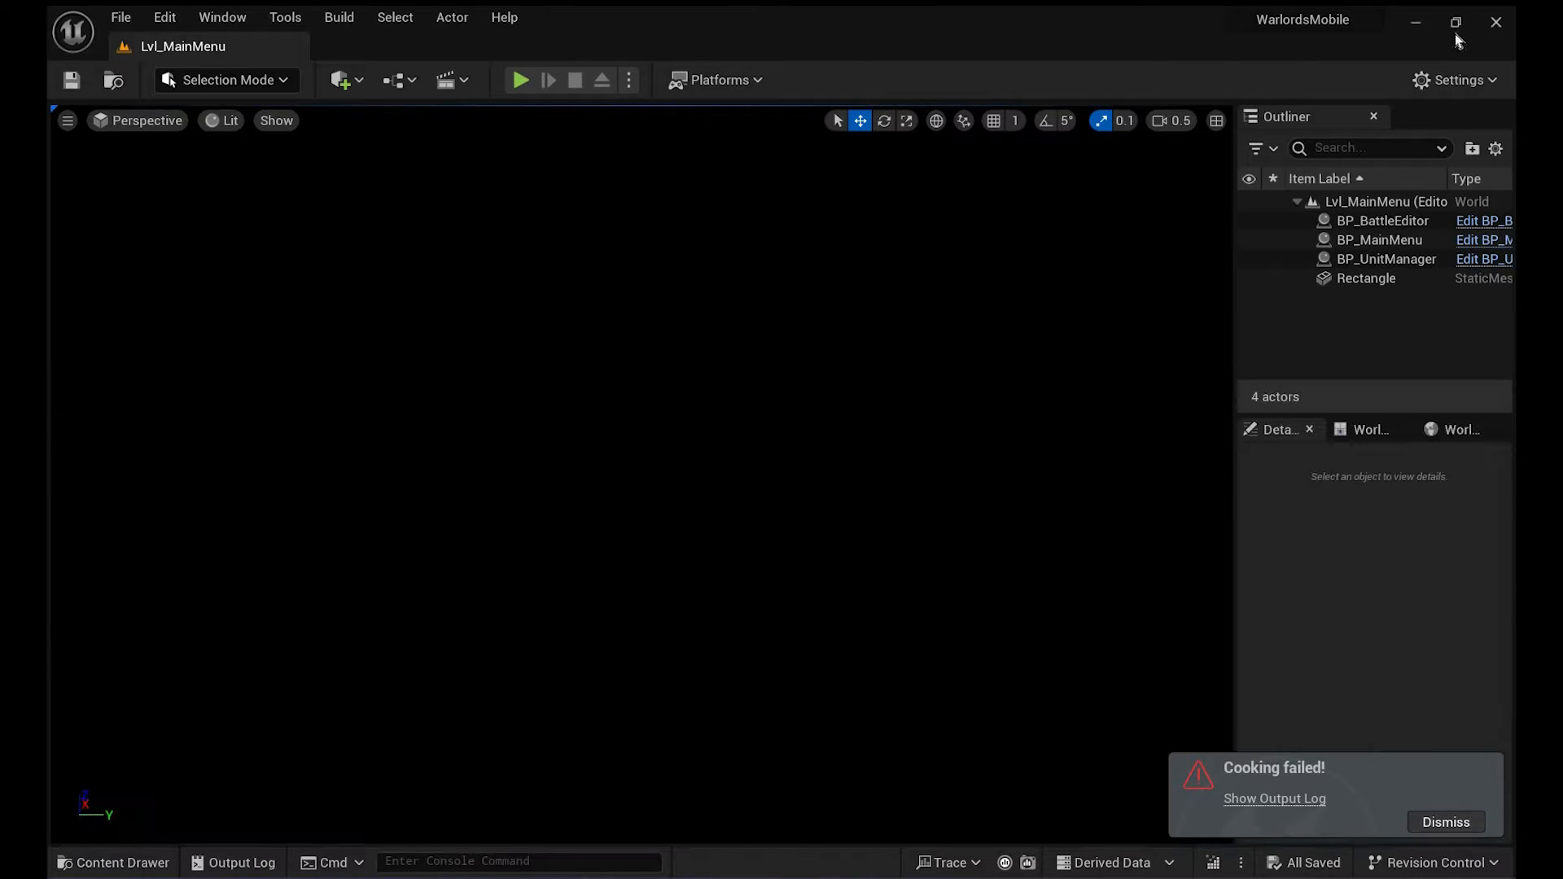
Minimize Unreal and open commandlet_compile.bat in Notepad++ from the WarlordsMobile folder
{"action": "left_click", "coordinate": [1444, 821]}
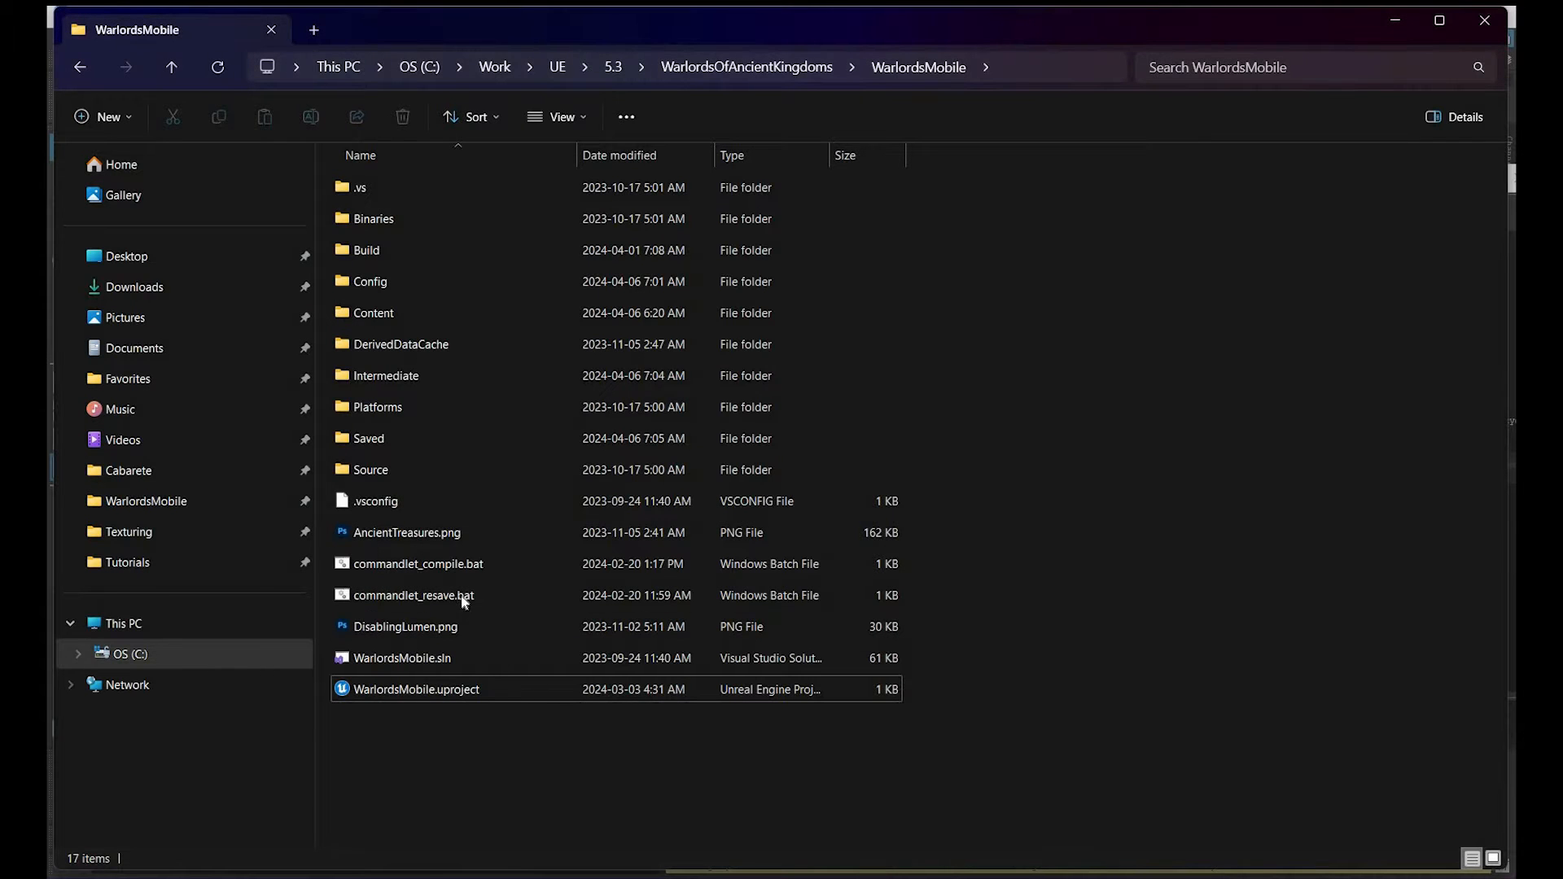
{"action": "left_click", "coordinate": [405, 626]}
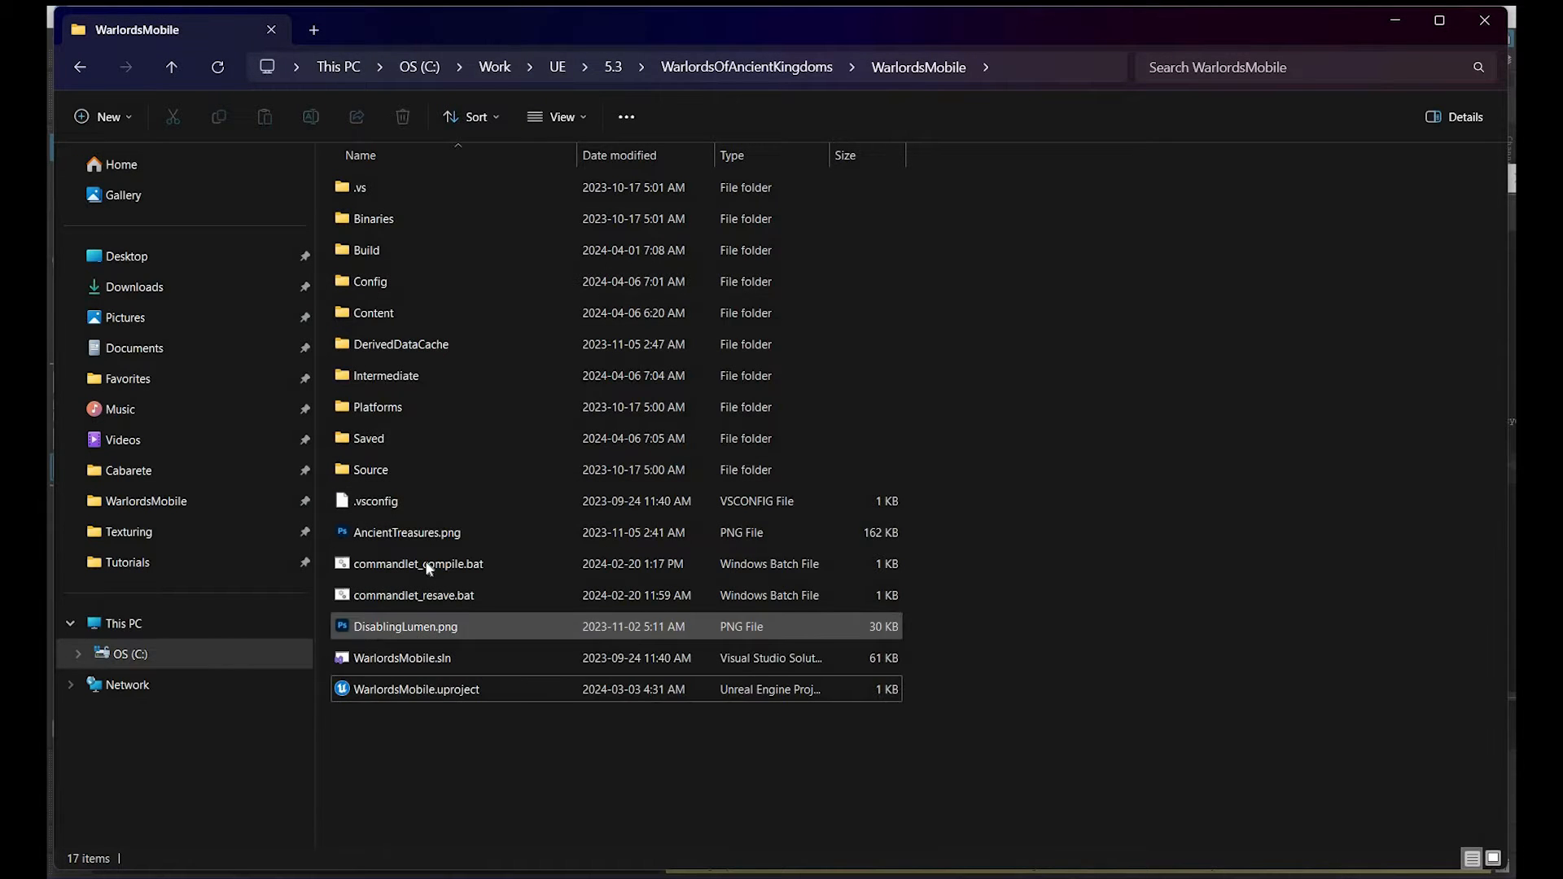
{"action": "mouse_move", "coordinate": [418, 563]}
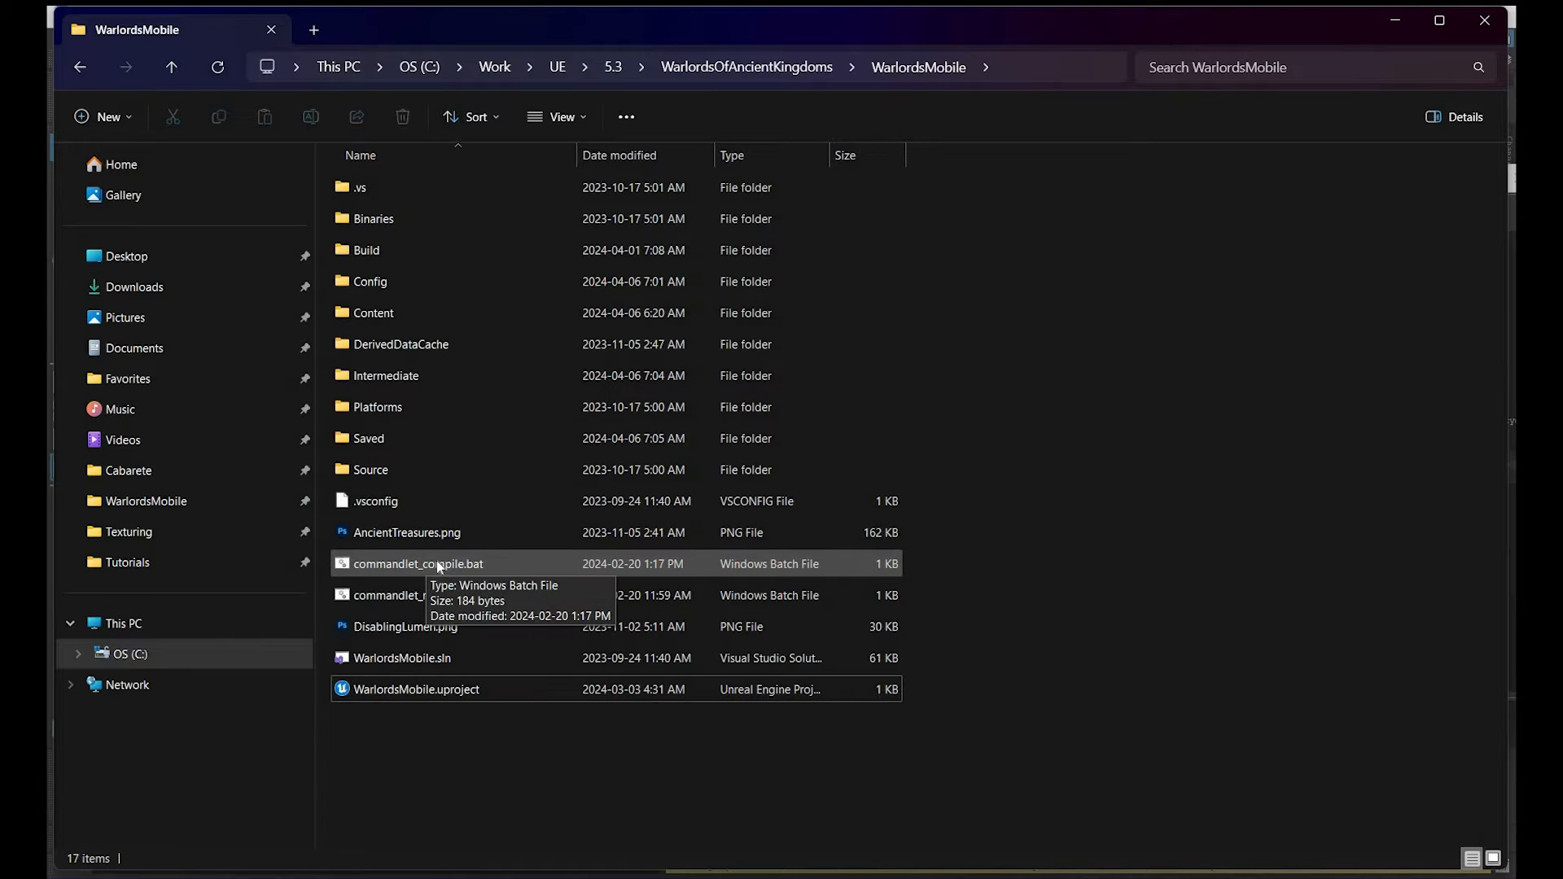
{"action": "mouse_move", "coordinate": [457, 567]}
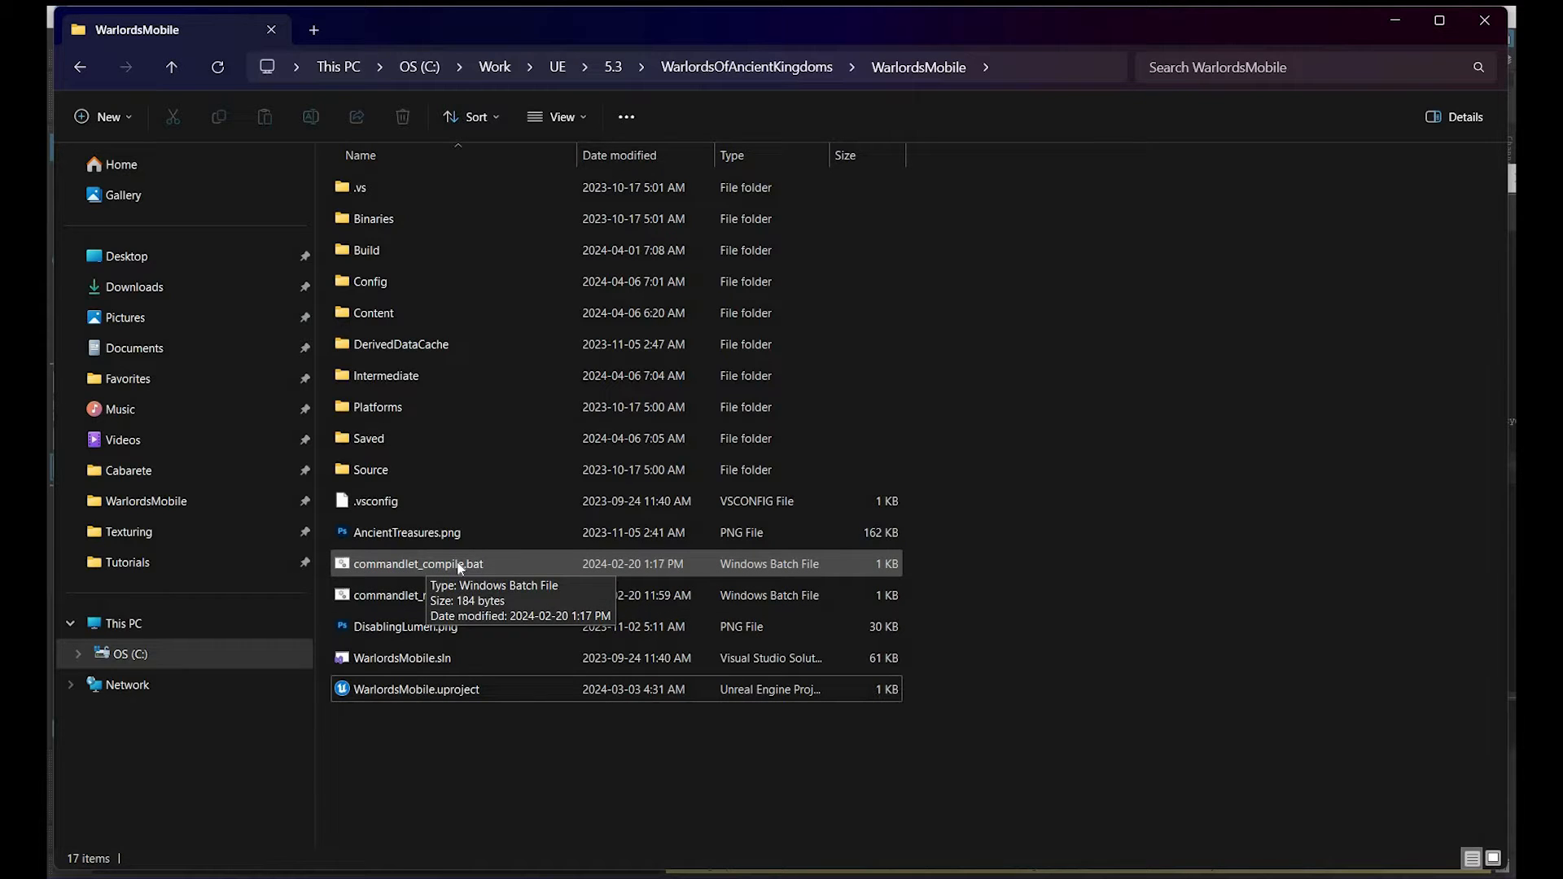
{"action": "mouse_move", "coordinate": [533, 506]}
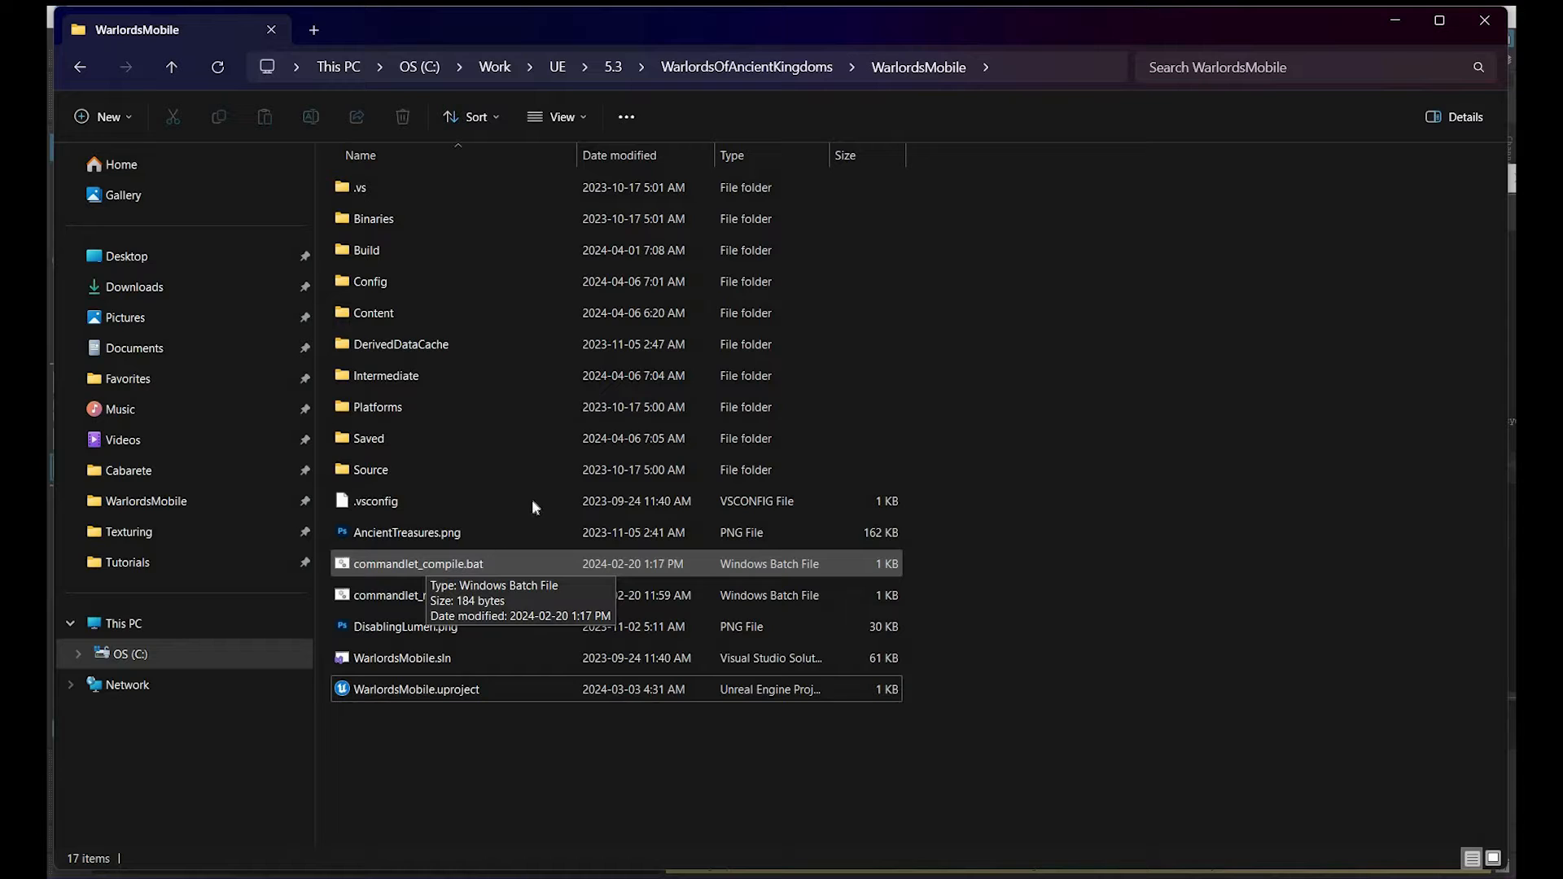
{"action": "right_click", "coordinate": [418, 563]}
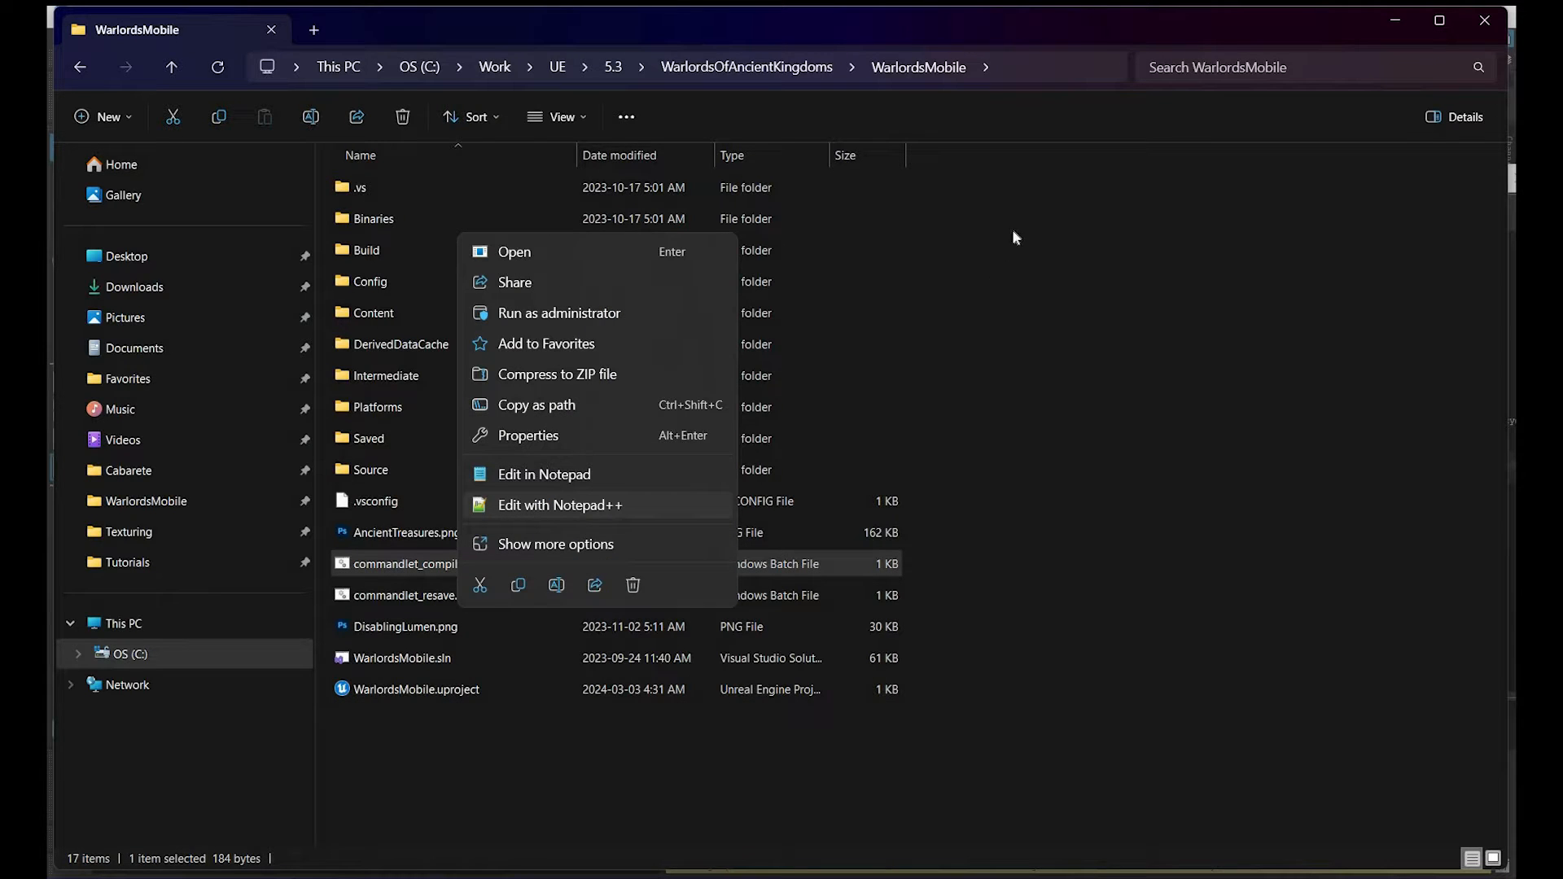
{"action": "left_click", "coordinate": [559, 505]}
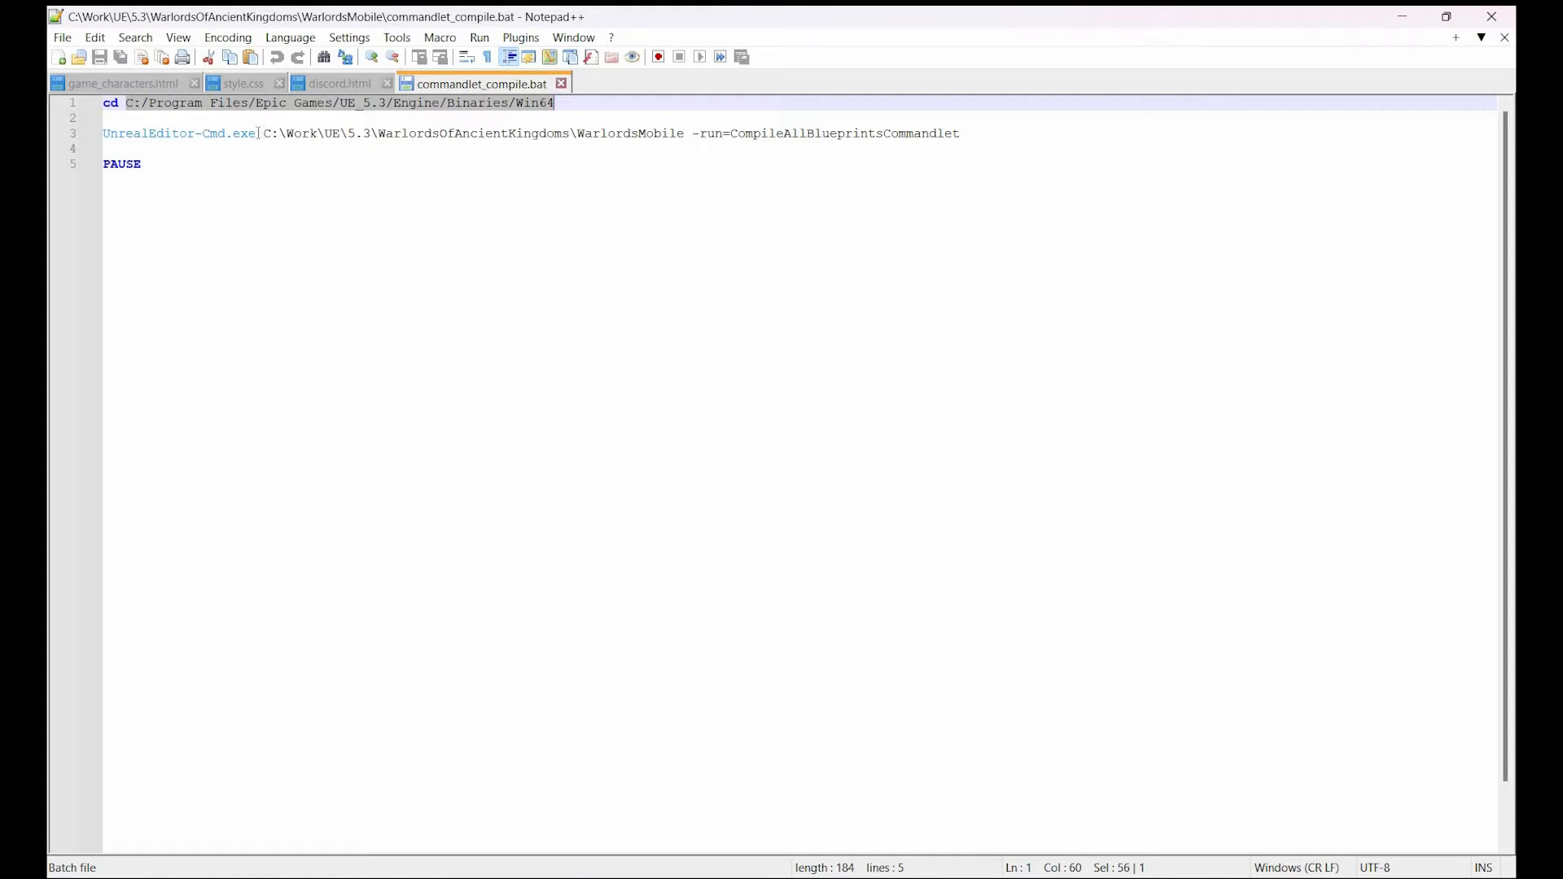
Inspect the UnrealEditor-Cmd.exe CompileAllBlueprintsCommandlet line in commandlet_compile.bat
{"action": "left_click", "coordinate": [262, 133]}
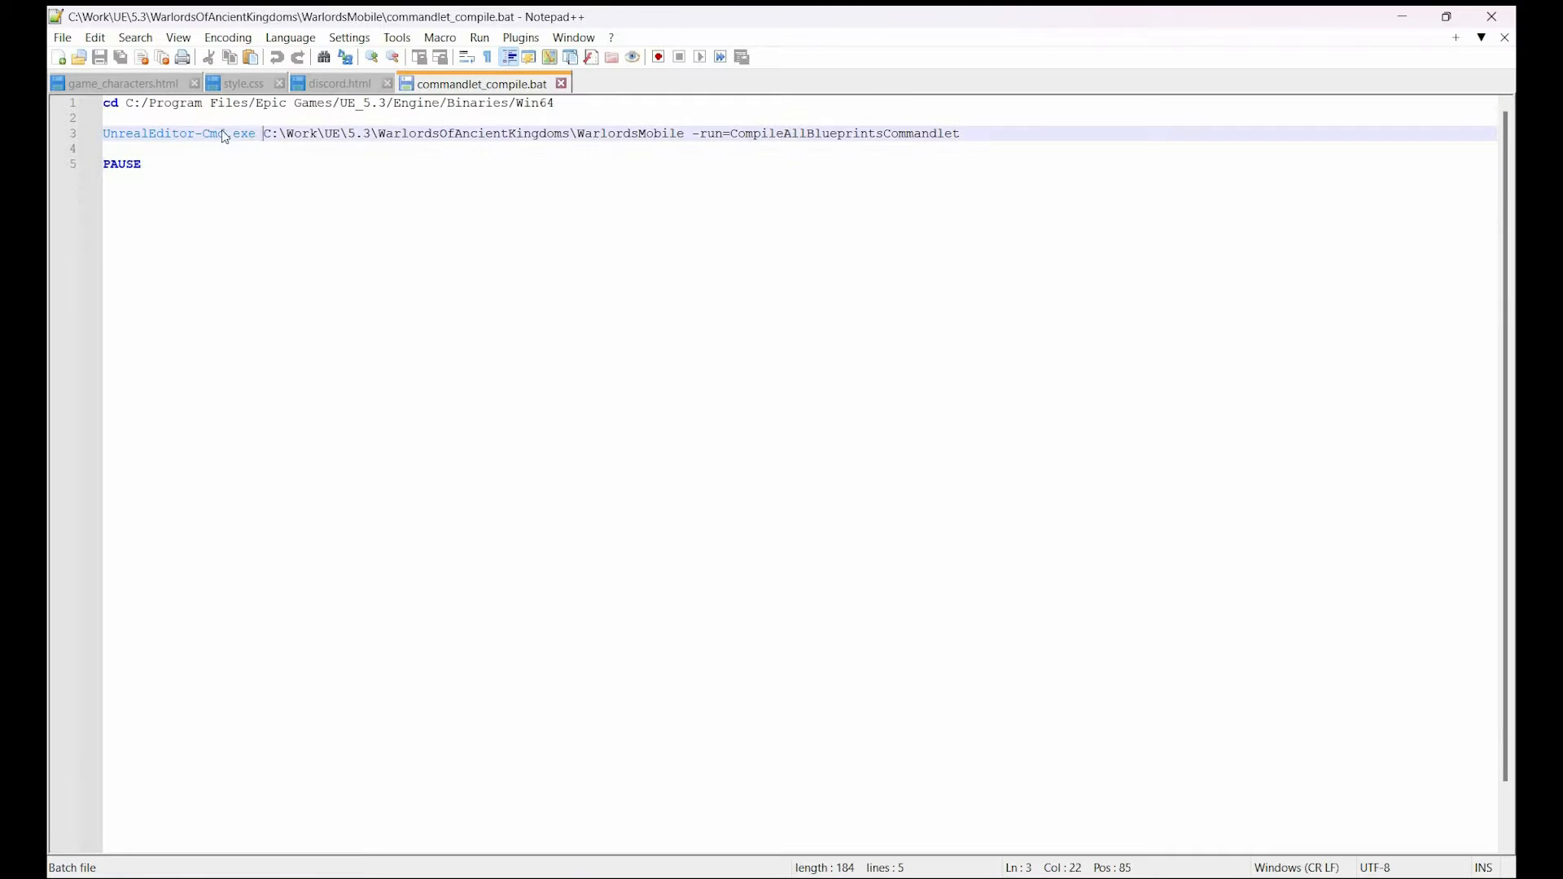
{"action": "double_click", "coordinate": [180, 132]}
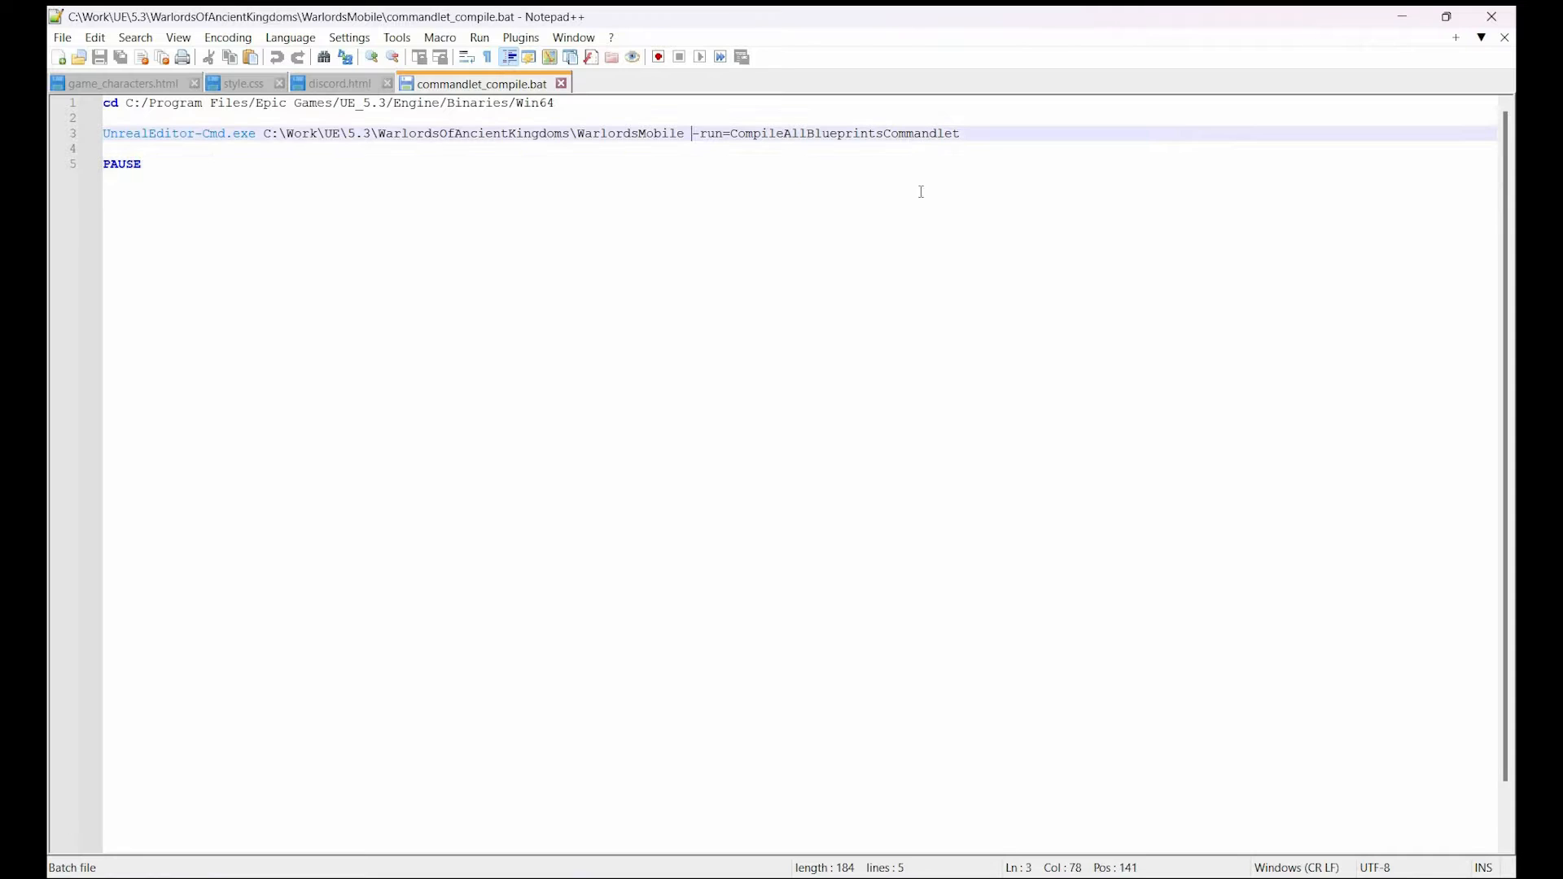
{"action": "left_click_drag", "start_coordinate": [693, 133], "coordinate": [959, 133]}
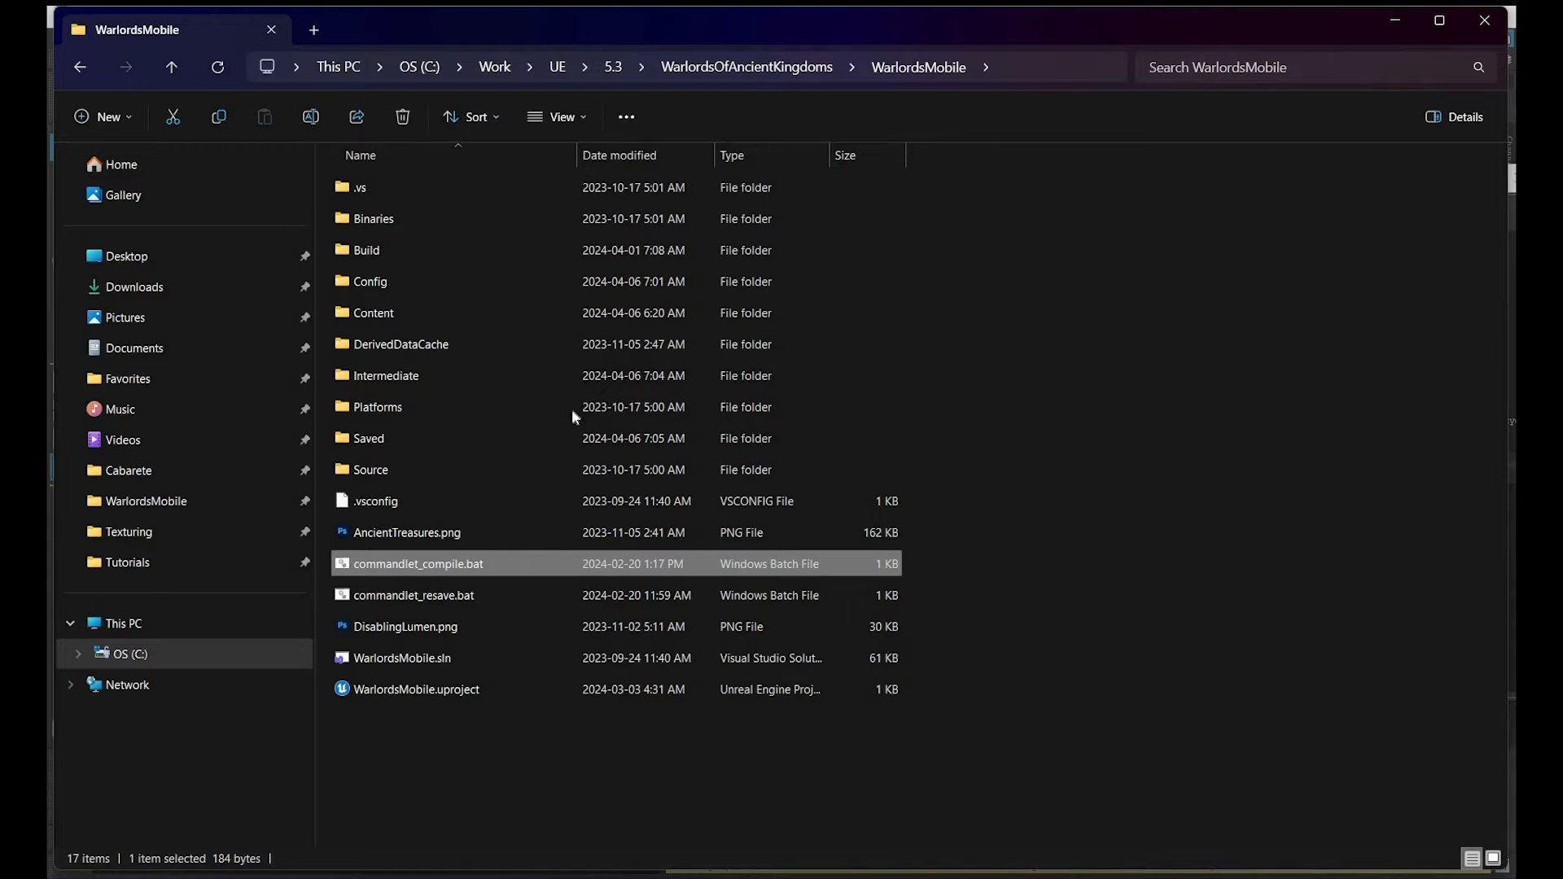
Run commandlet_resave.bat, then launch WarlordsMobile.uproject to reopen the editor on Lvl_MainMenu
{"action": "right_click", "coordinate": [417, 564]}
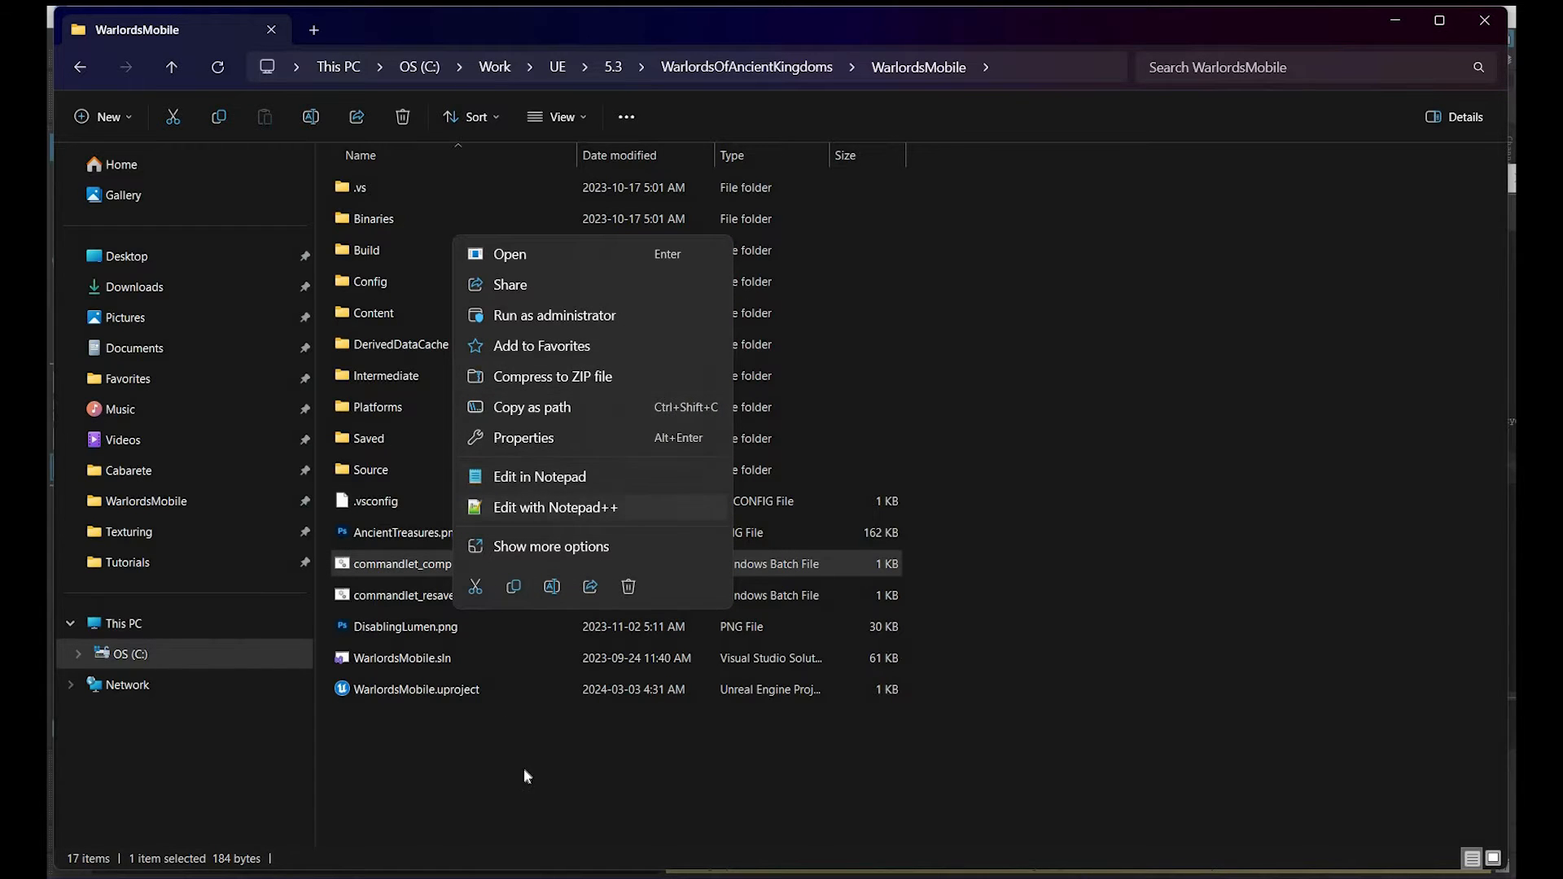
{"action": "mouse_move", "coordinate": [474, 570]}
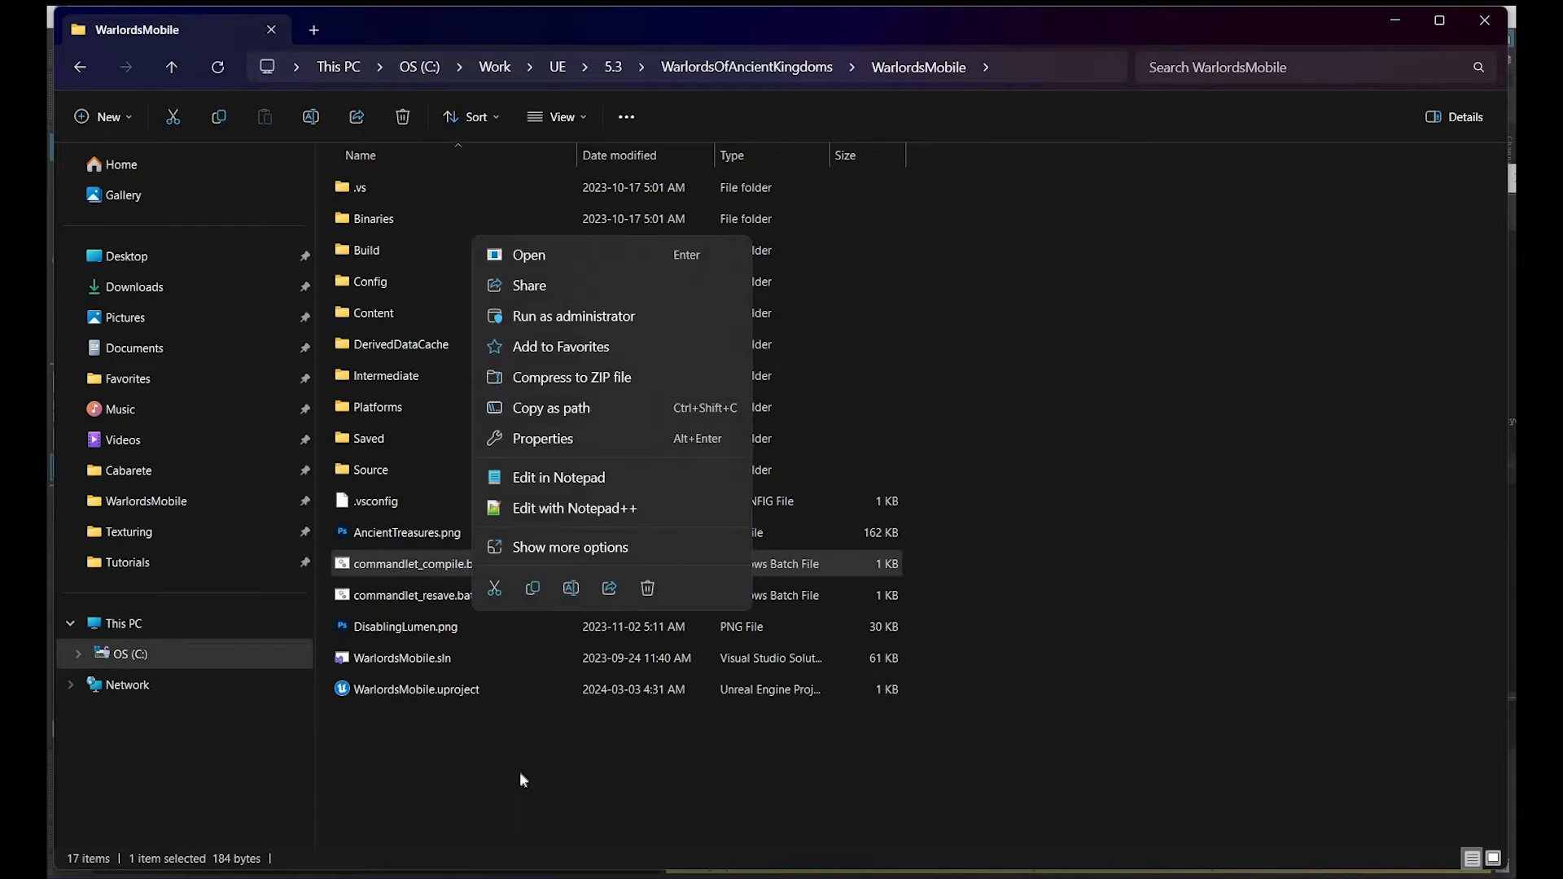
{"action": "mouse_move", "coordinate": [849, 596]}
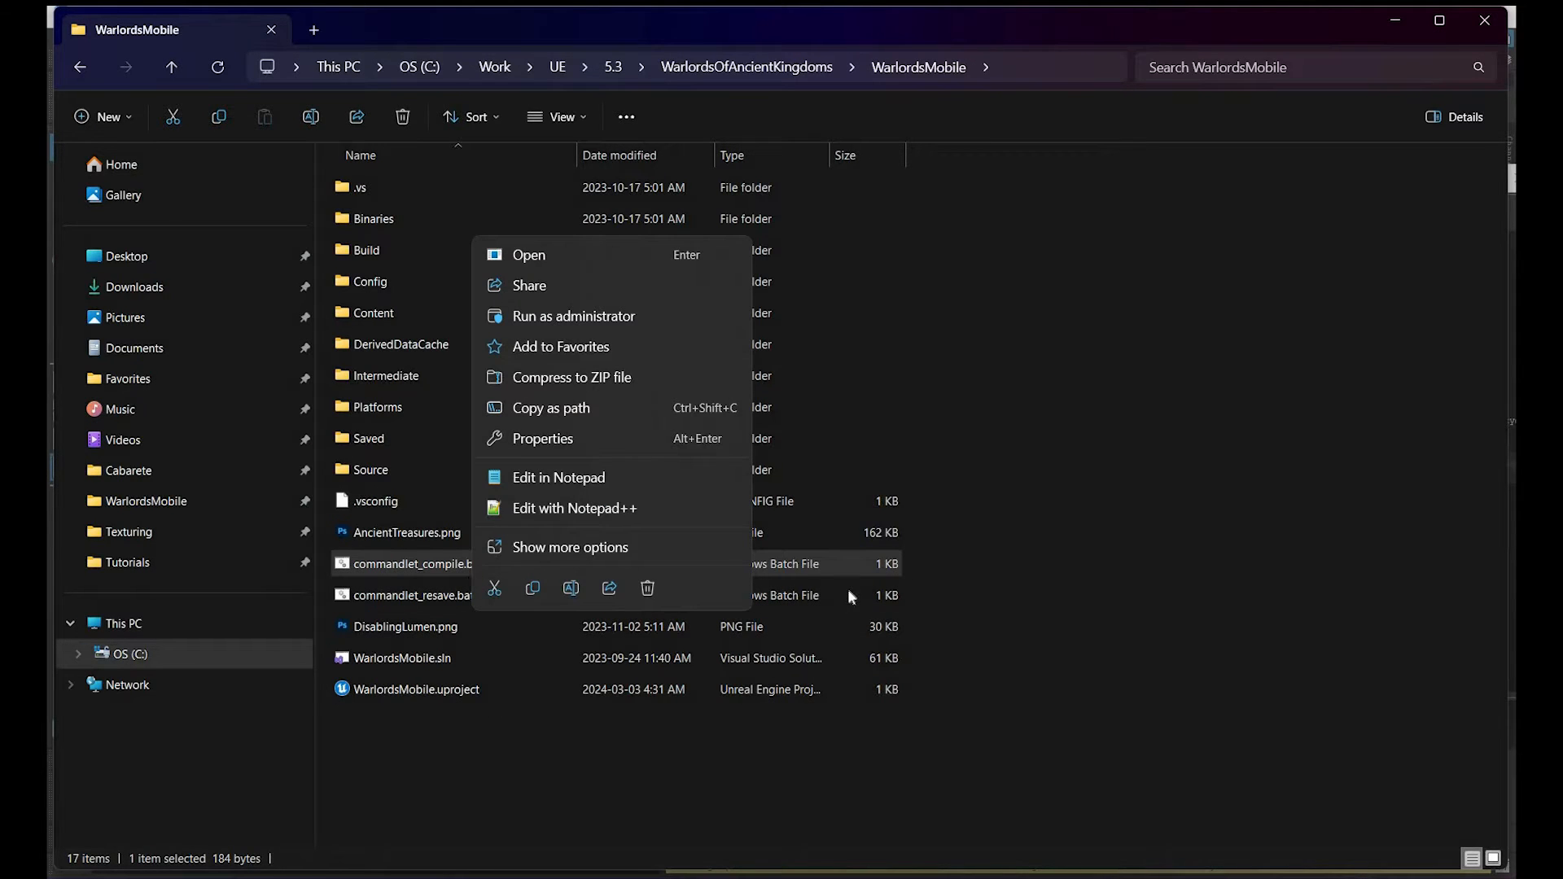
{"action": "left_click", "coordinate": [528, 255]}
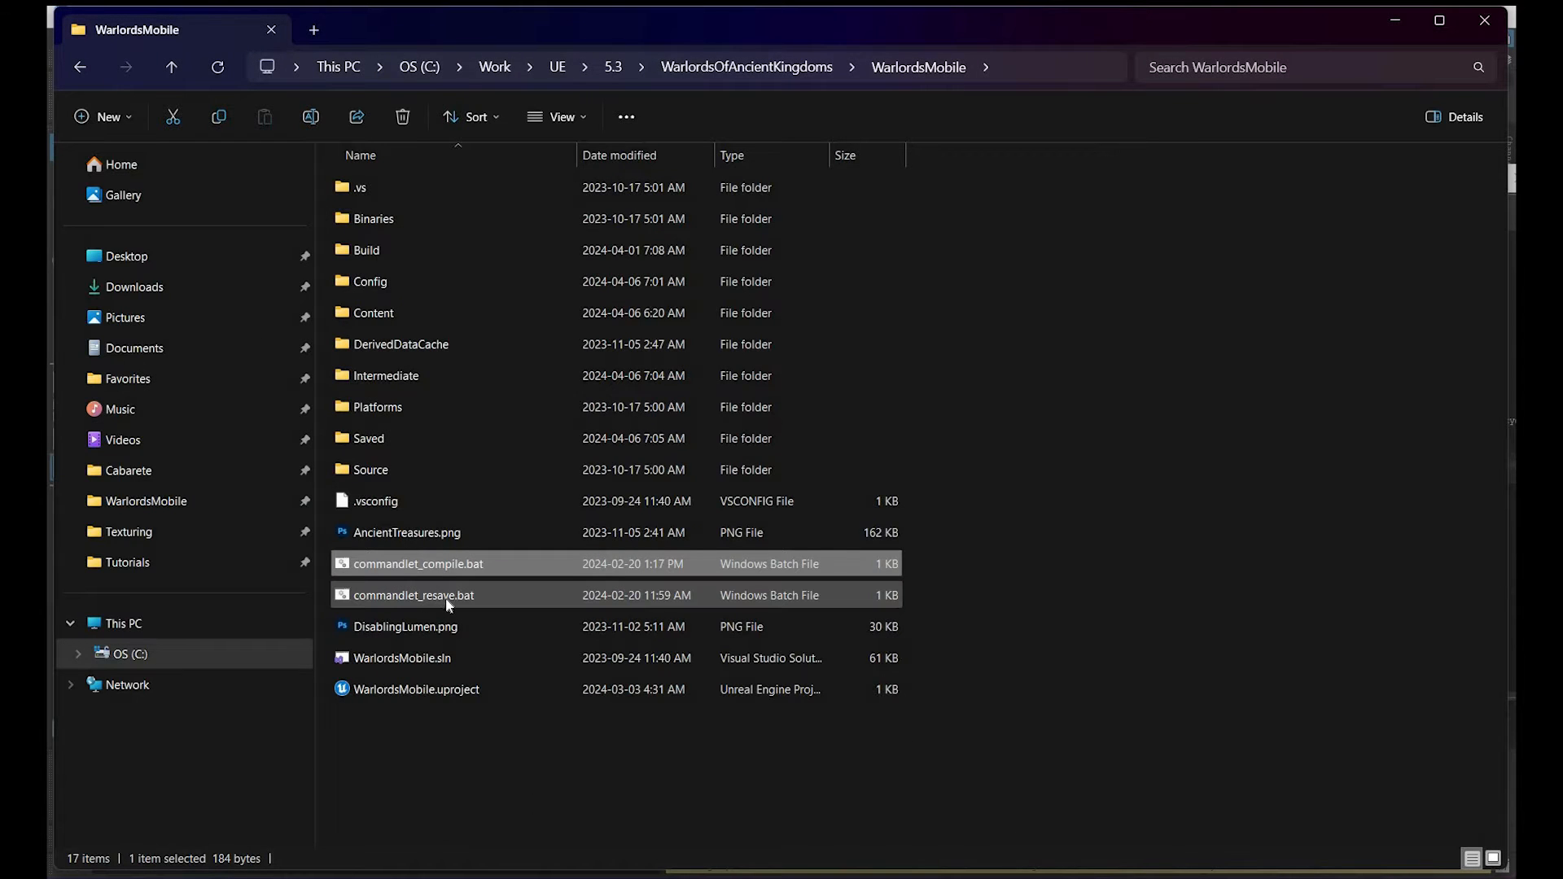
{"action": "mouse_move", "coordinate": [447, 605]}
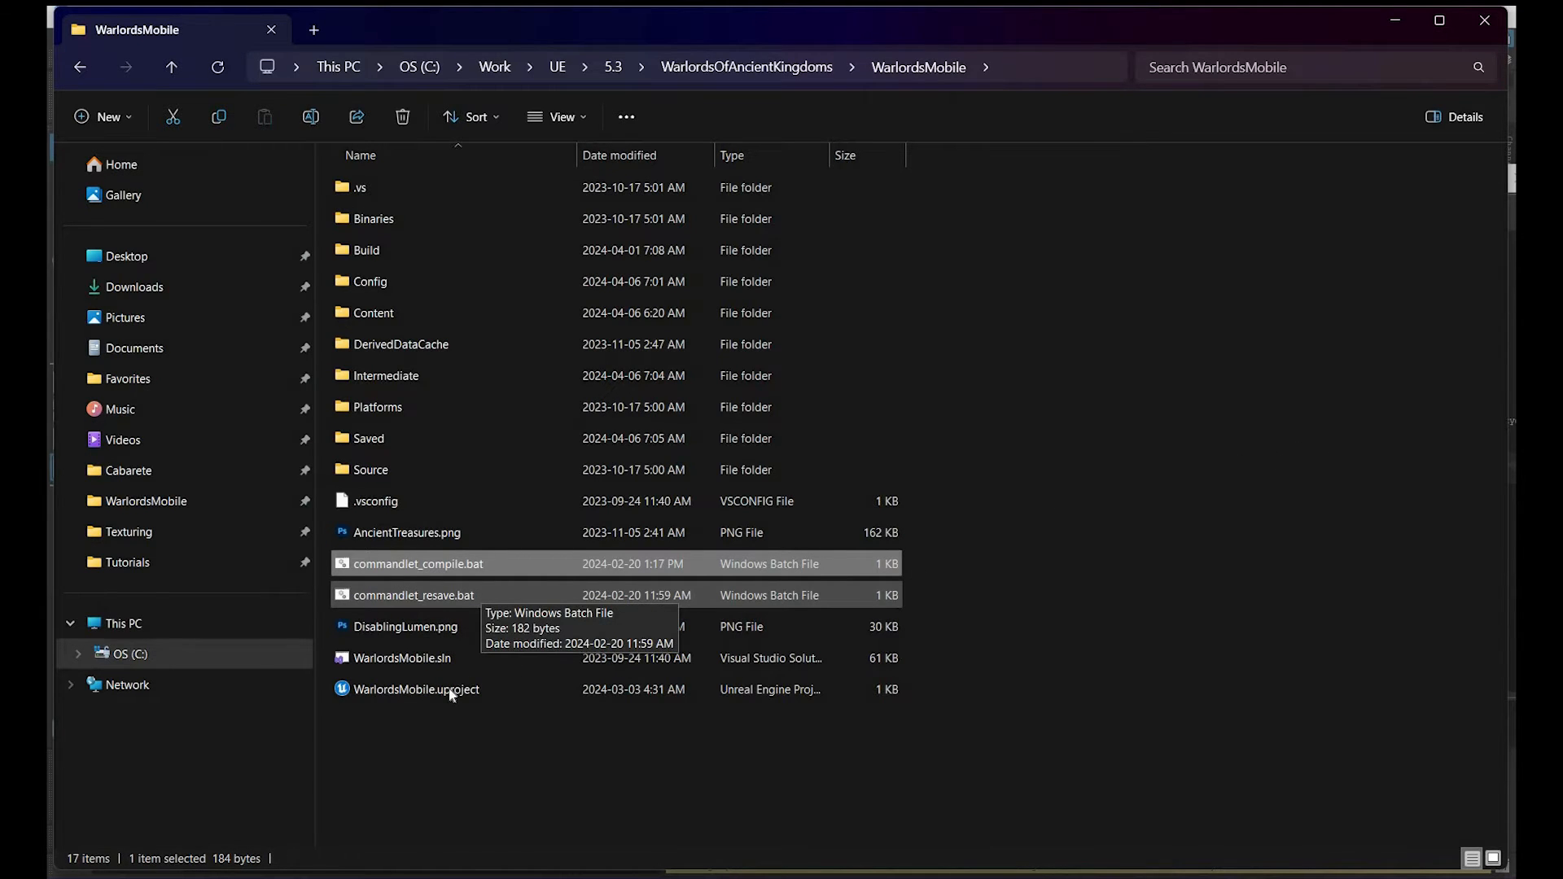
{"action": "left_click", "coordinate": [416, 689]}
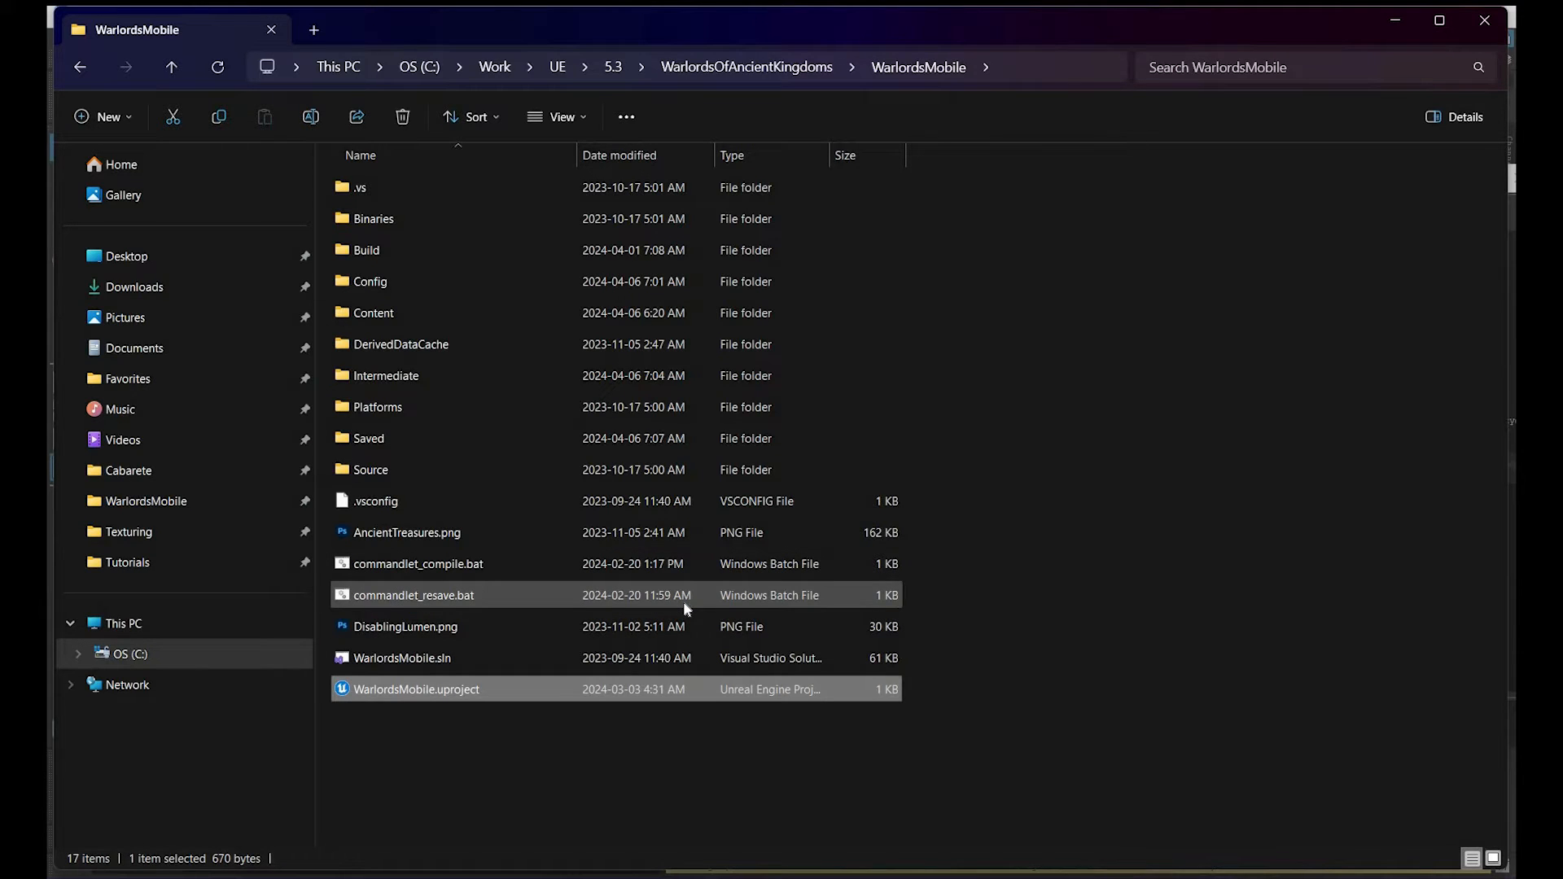
{"action": "double_click", "coordinate": [416, 689]}
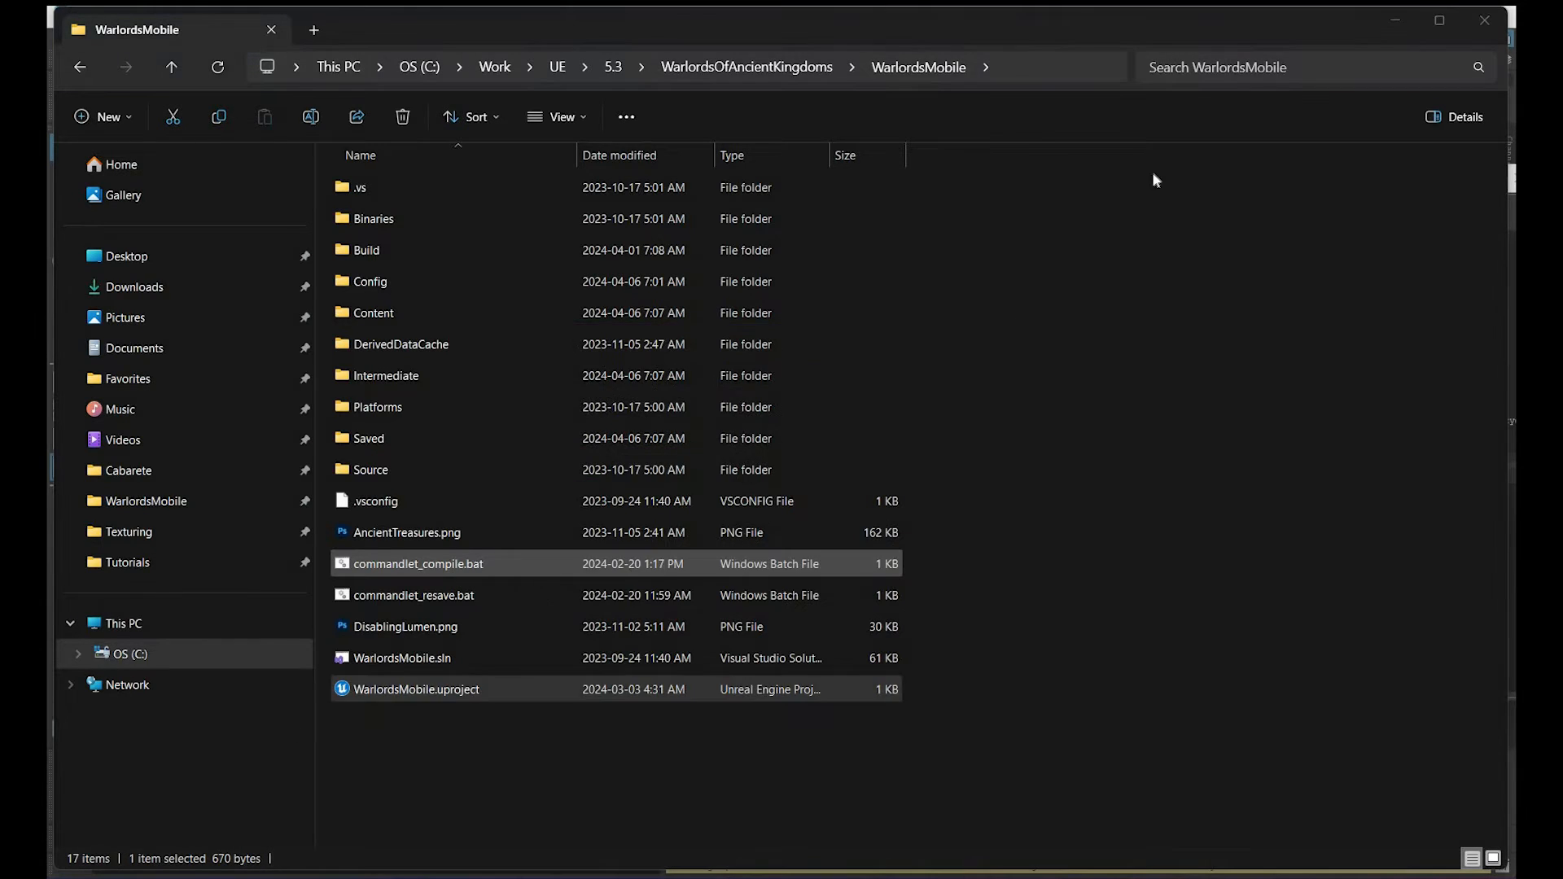
{"action": "double_click", "coordinate": [416, 689]}
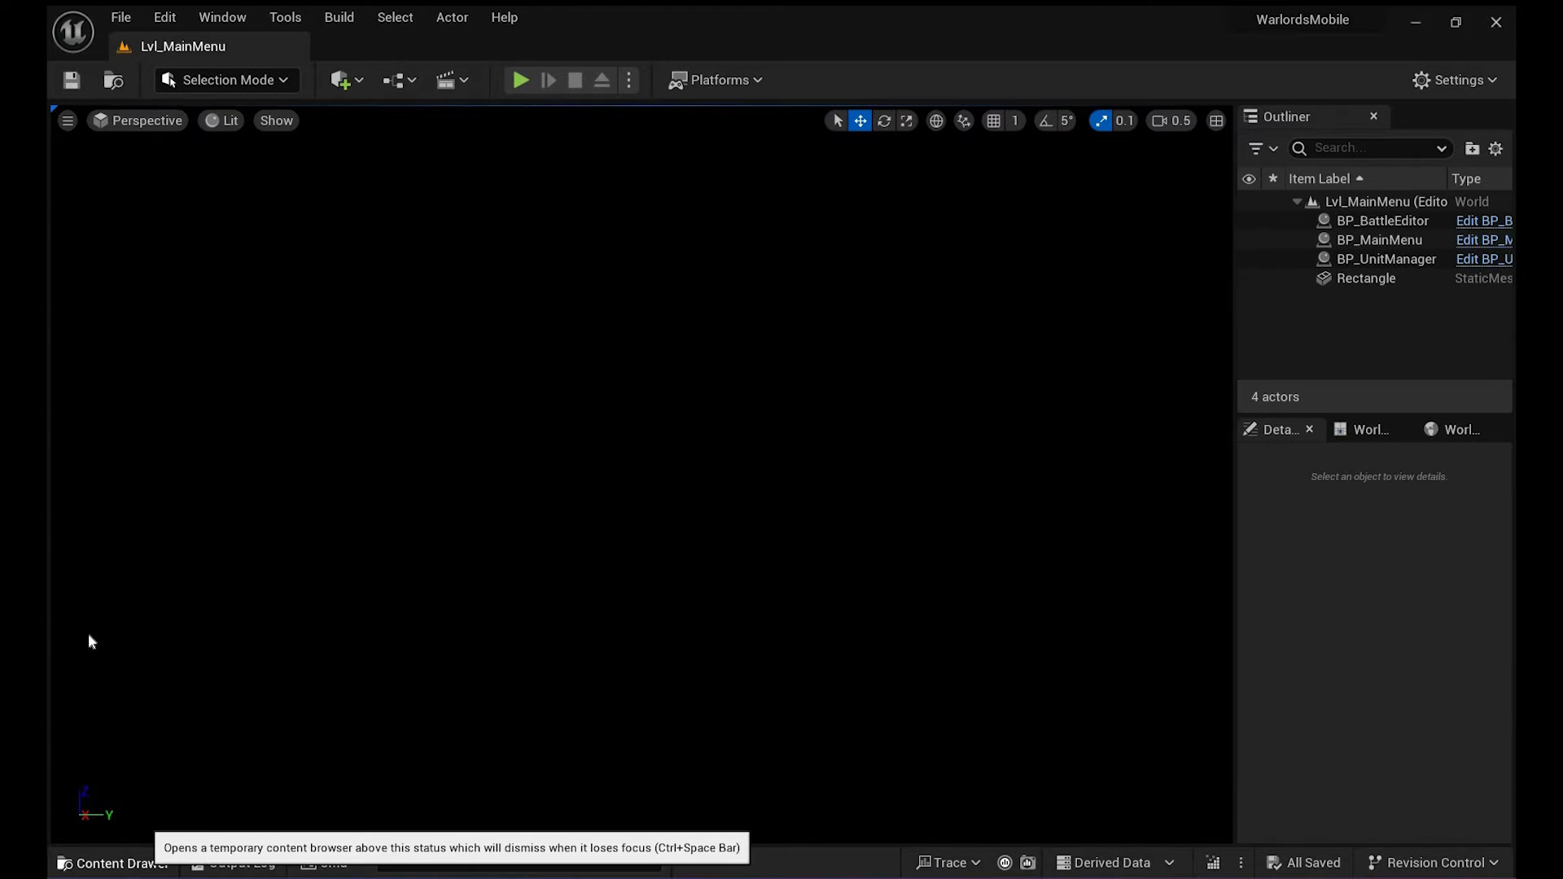
Resave all assets in the Blueprints content folder
{"action": "left_click", "coordinate": [113, 862]}
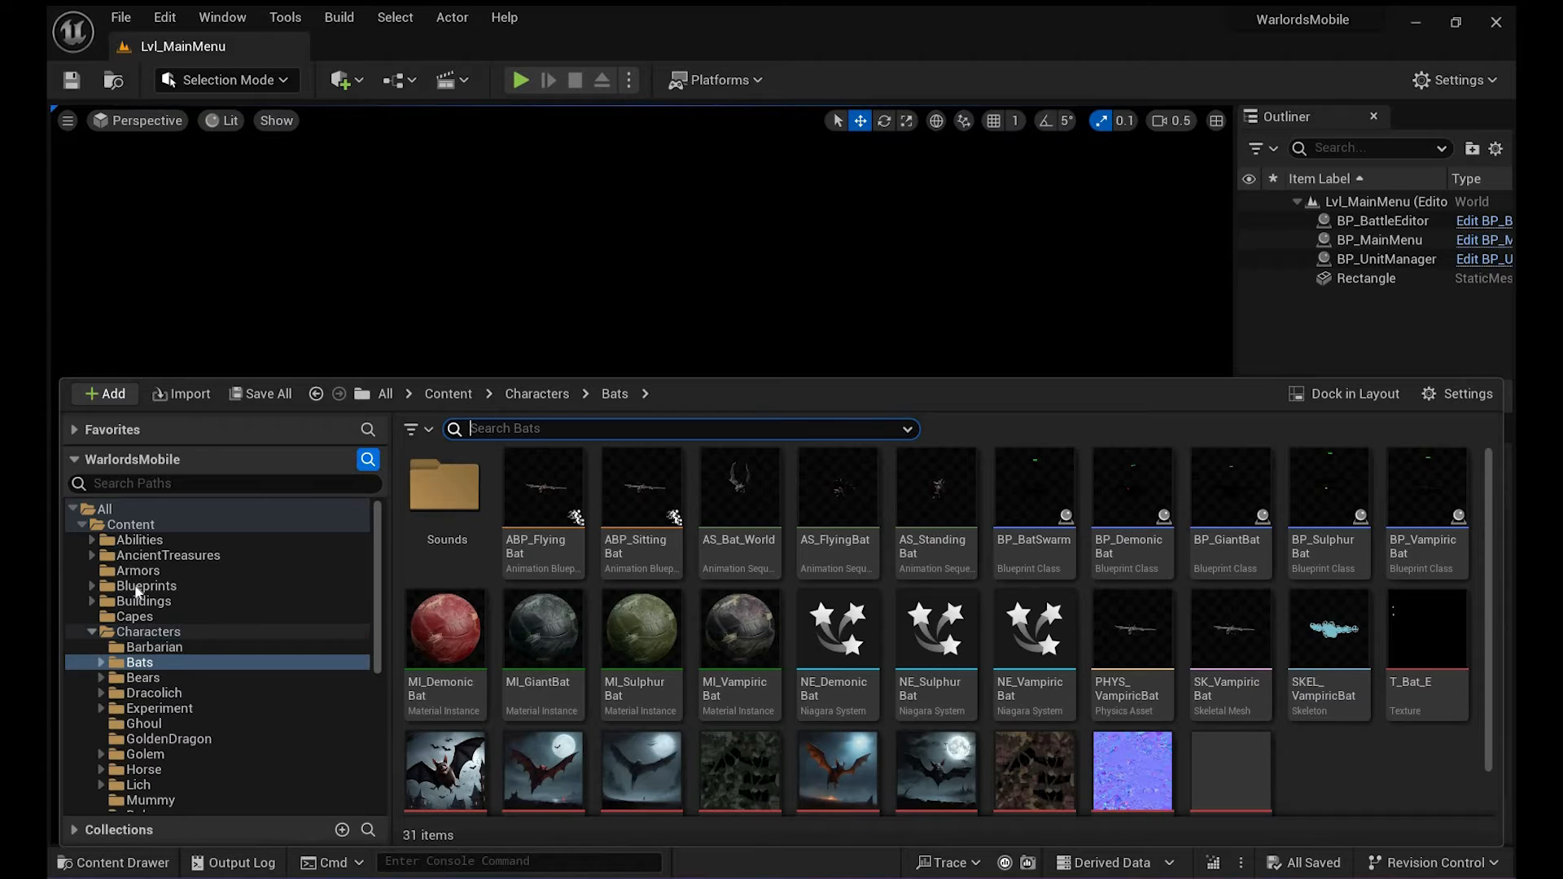
{"action": "left_click", "coordinate": [146, 585]}
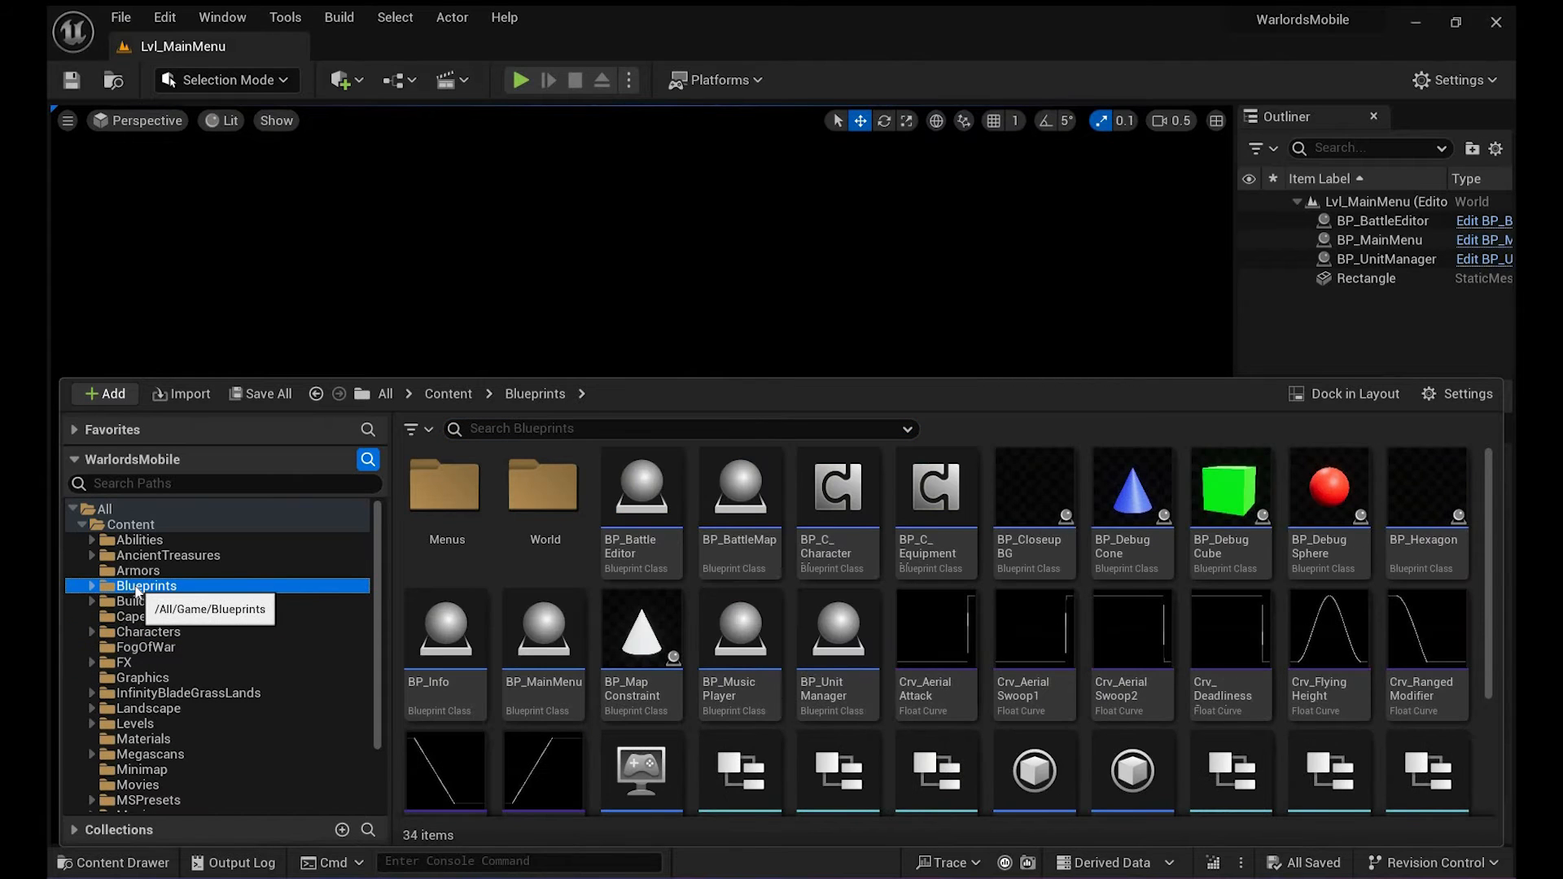
{"action": "right_click", "coordinate": [145, 586]}
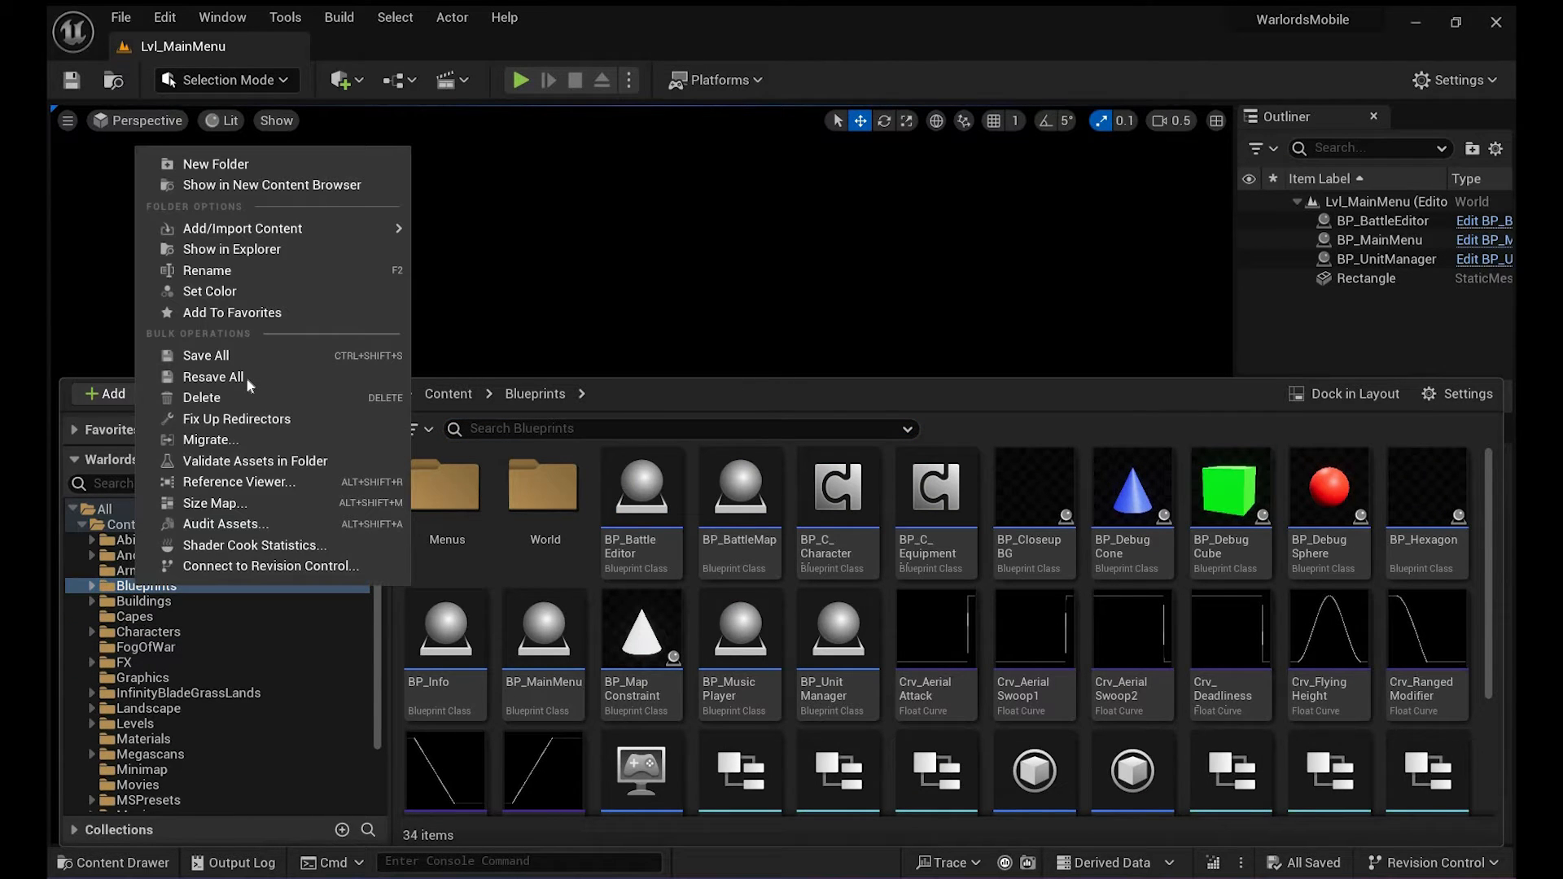
{"action": "left_click", "coordinate": [213, 377]}
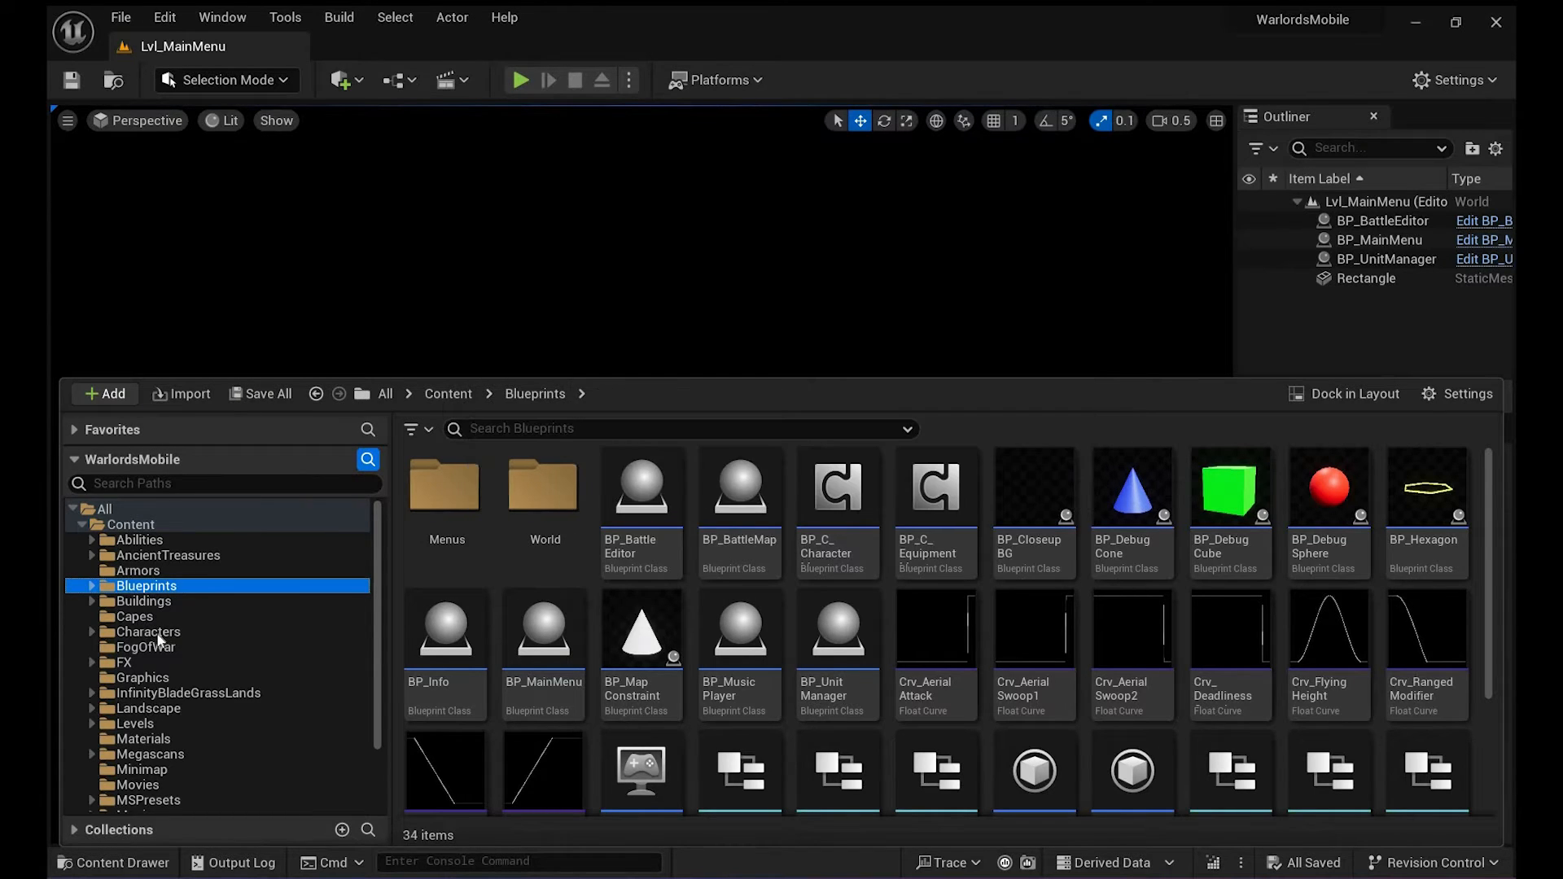
Resave all assets in the Characters content folder
{"action": "left_click", "coordinate": [147, 631]}
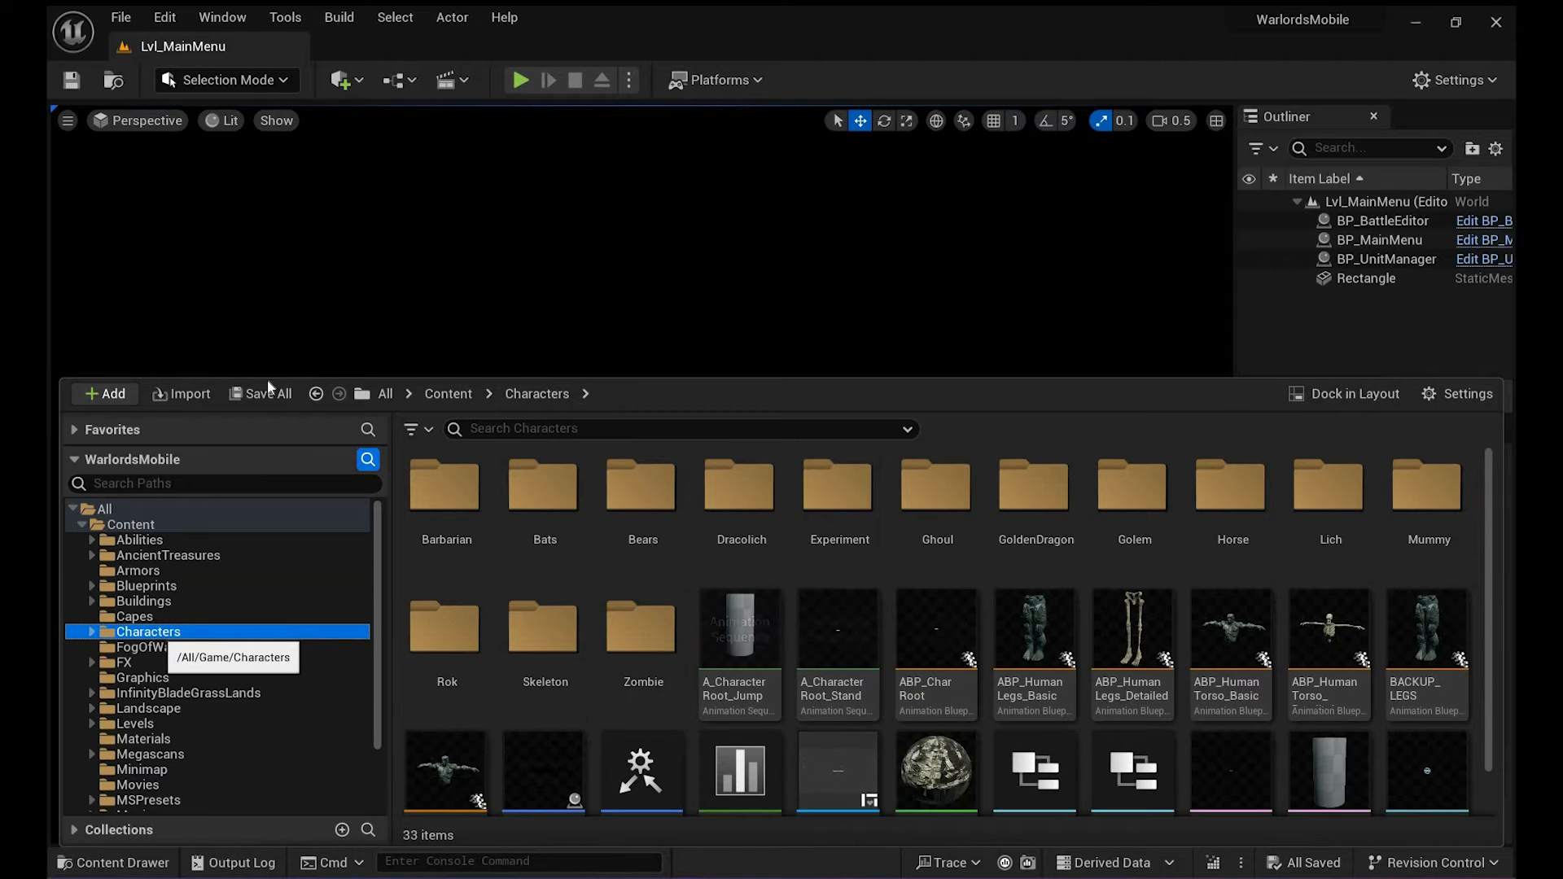
{"action": "right_click", "coordinate": [148, 631]}
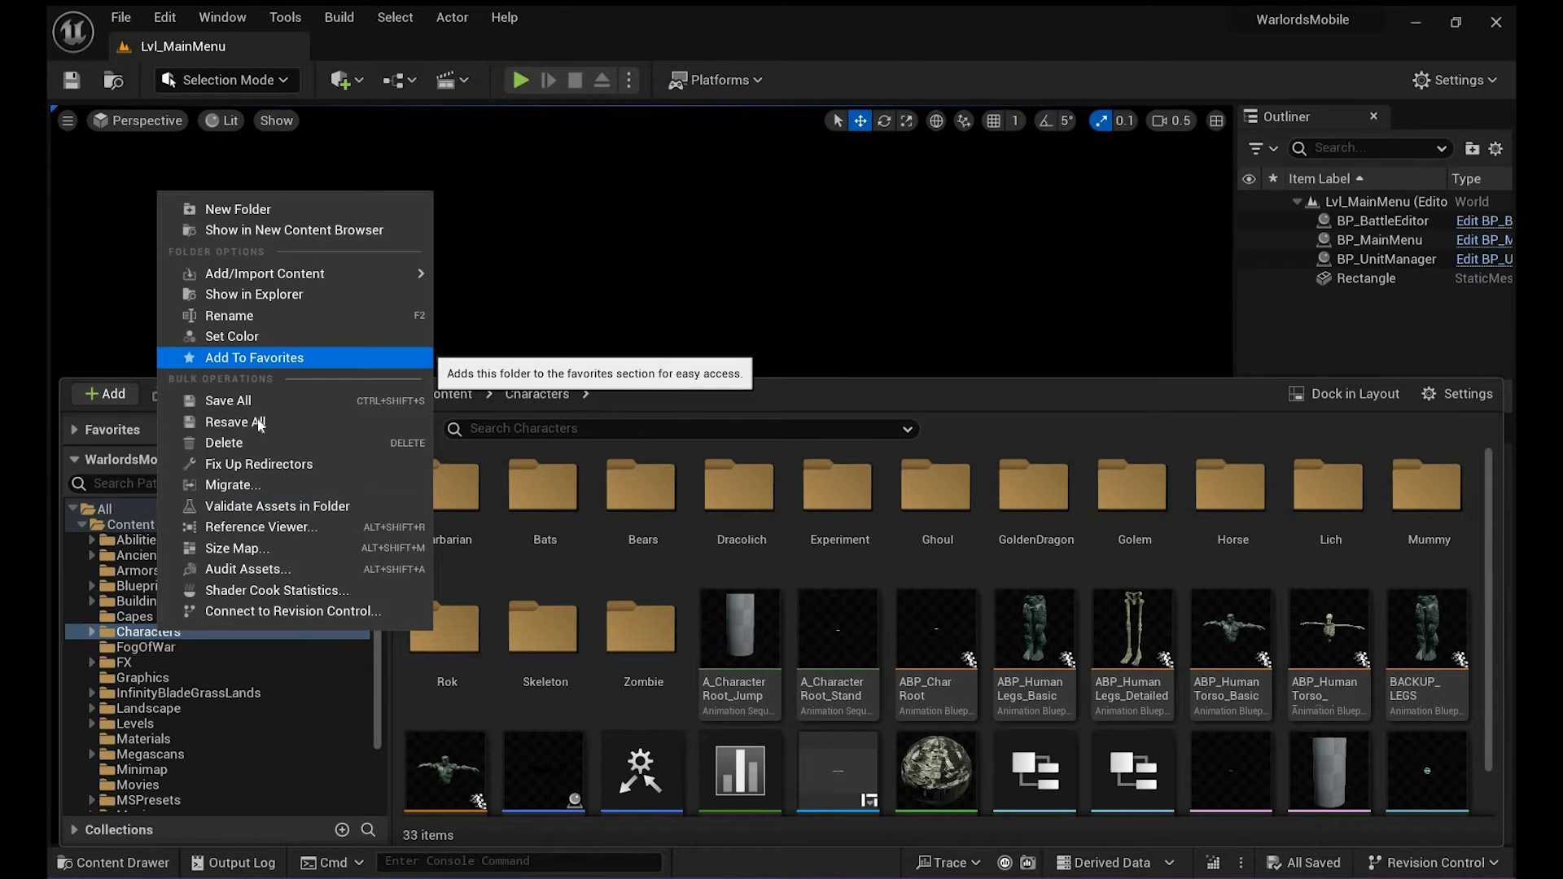
{"action": "left_click", "coordinate": [227, 400]}
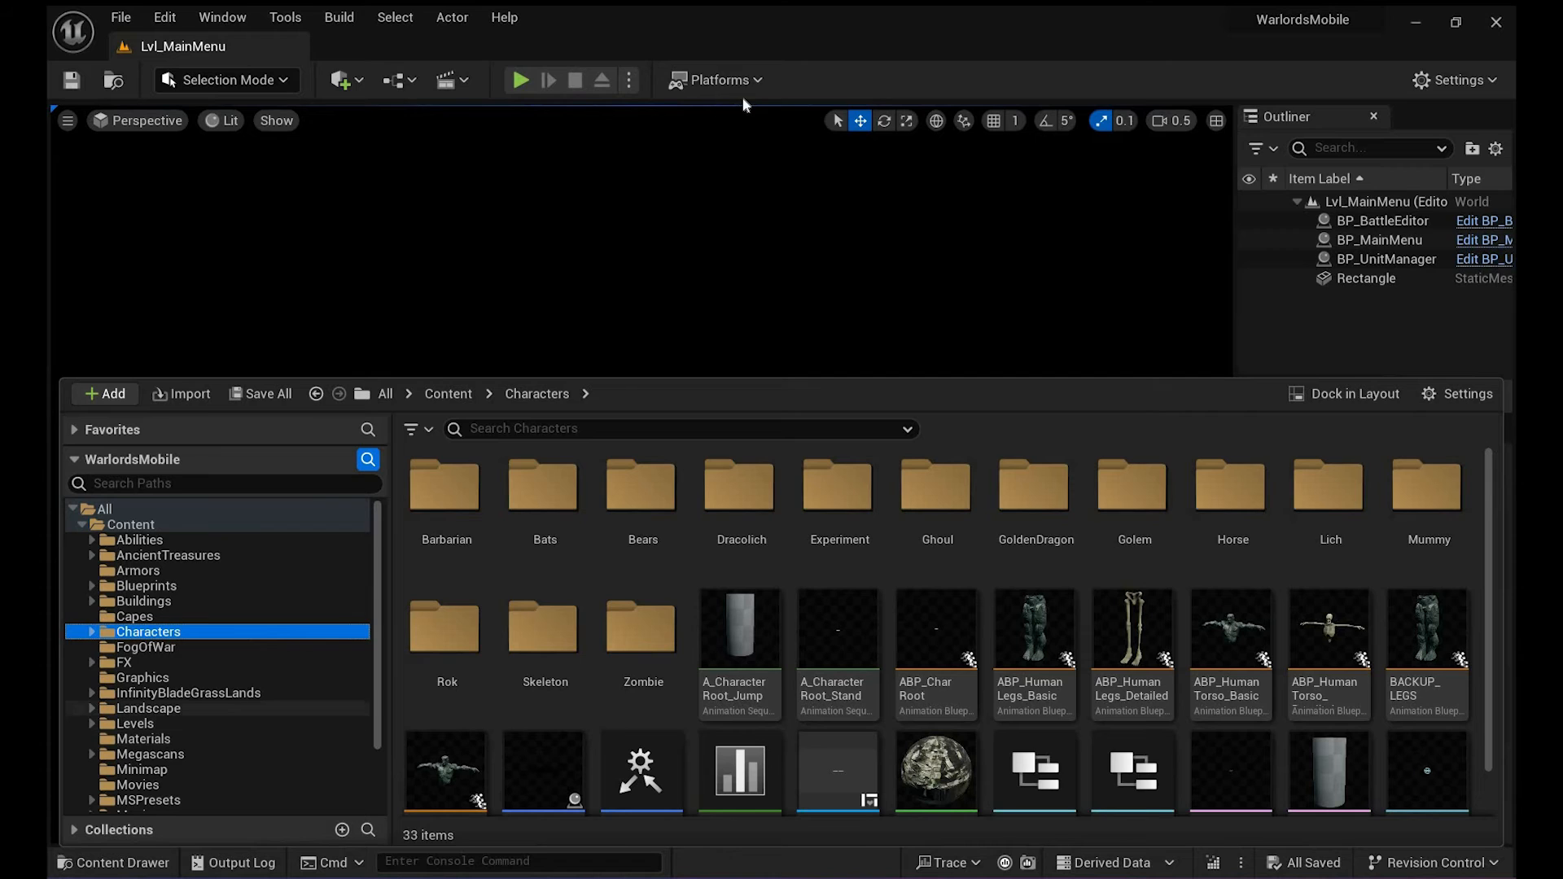
Cook Android (ASTC) content again and watch the log until it reports BUILD SUCCESSFUL
{"action": "left_click", "coordinate": [716, 80]}
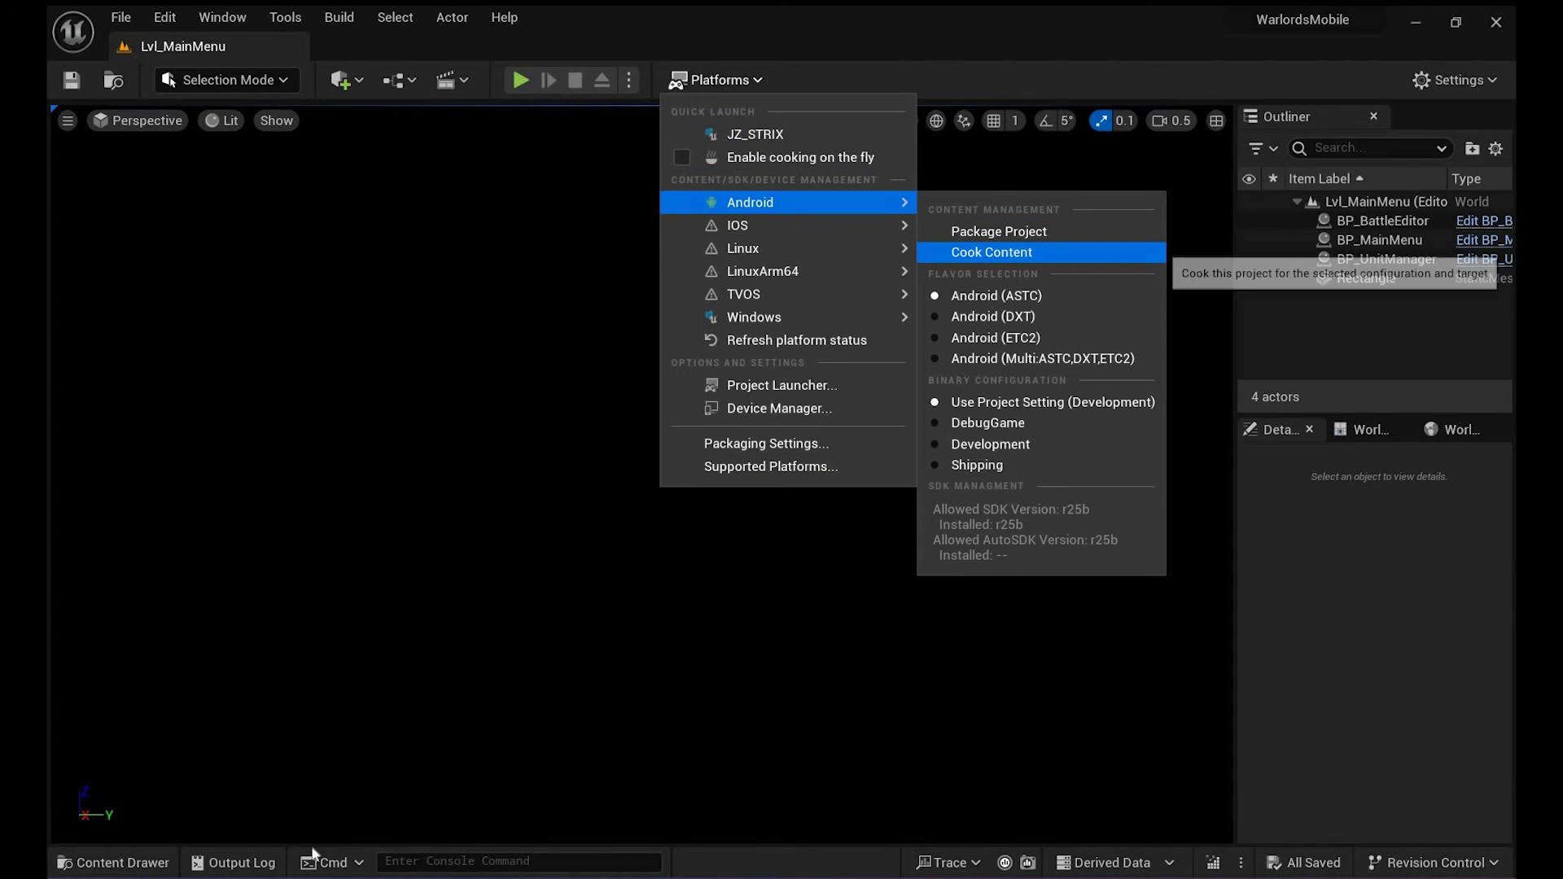
{"action": "left_click", "coordinate": [992, 252]}
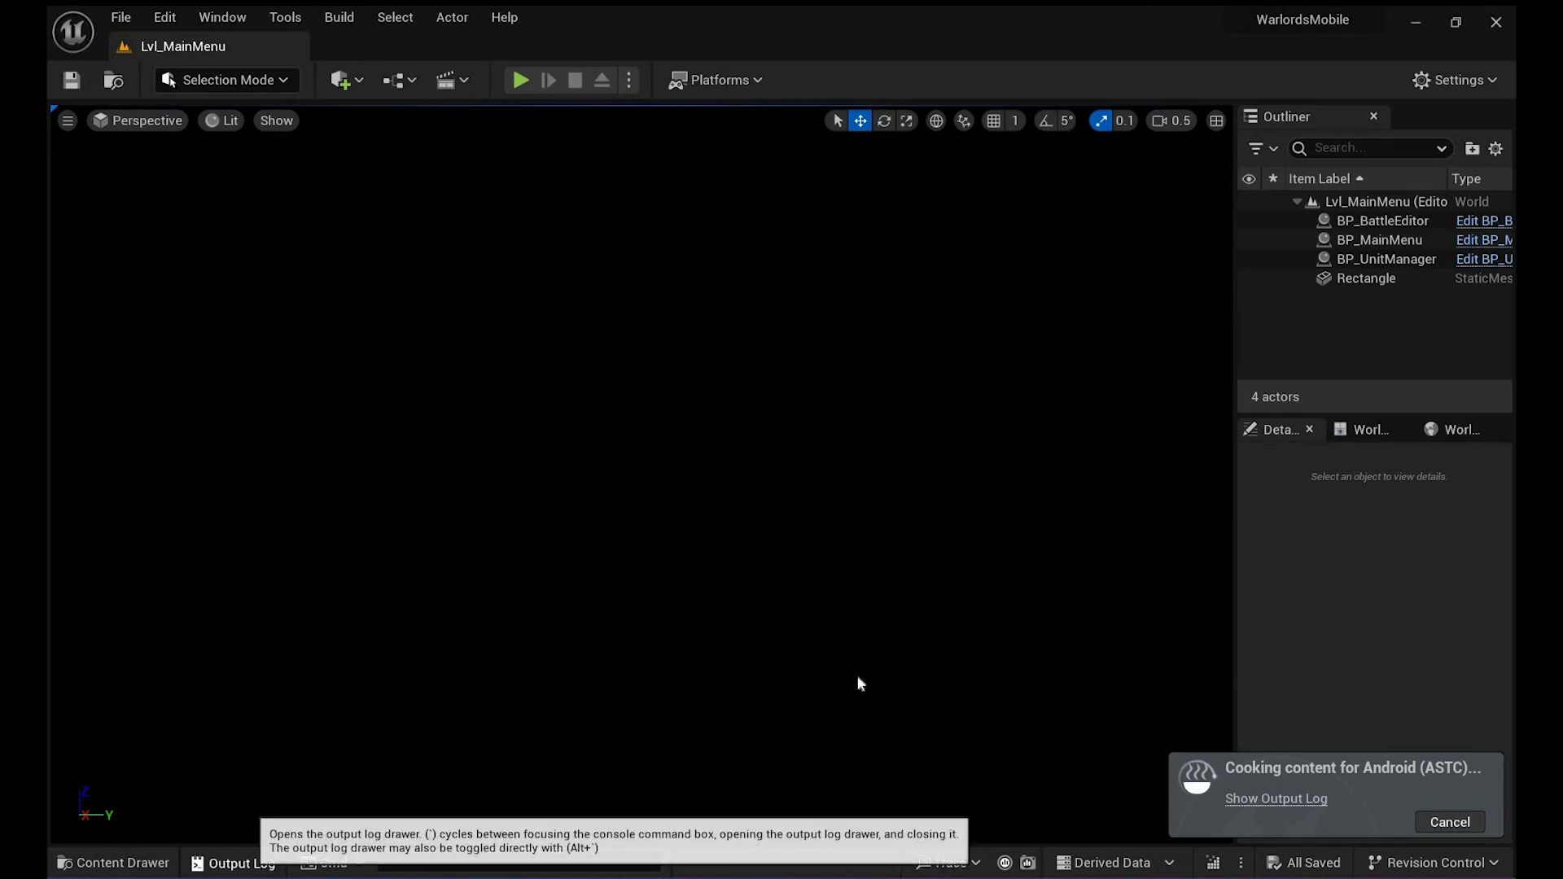
{"action": "right_click", "coordinate": [860, 684]}
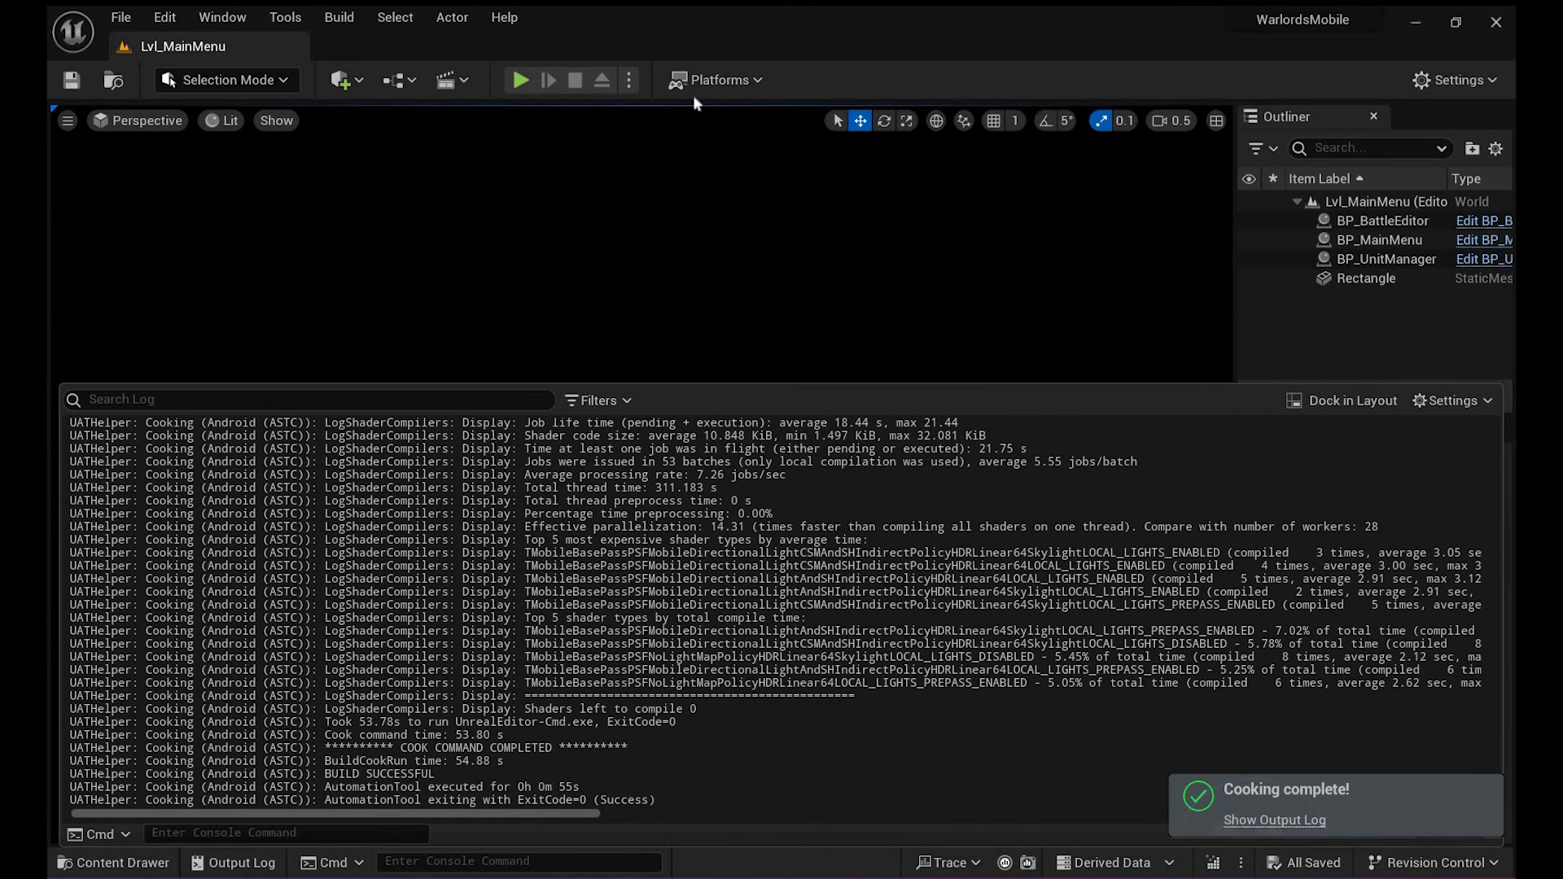
{"action": "mouse_move", "coordinate": [1045, 245]}
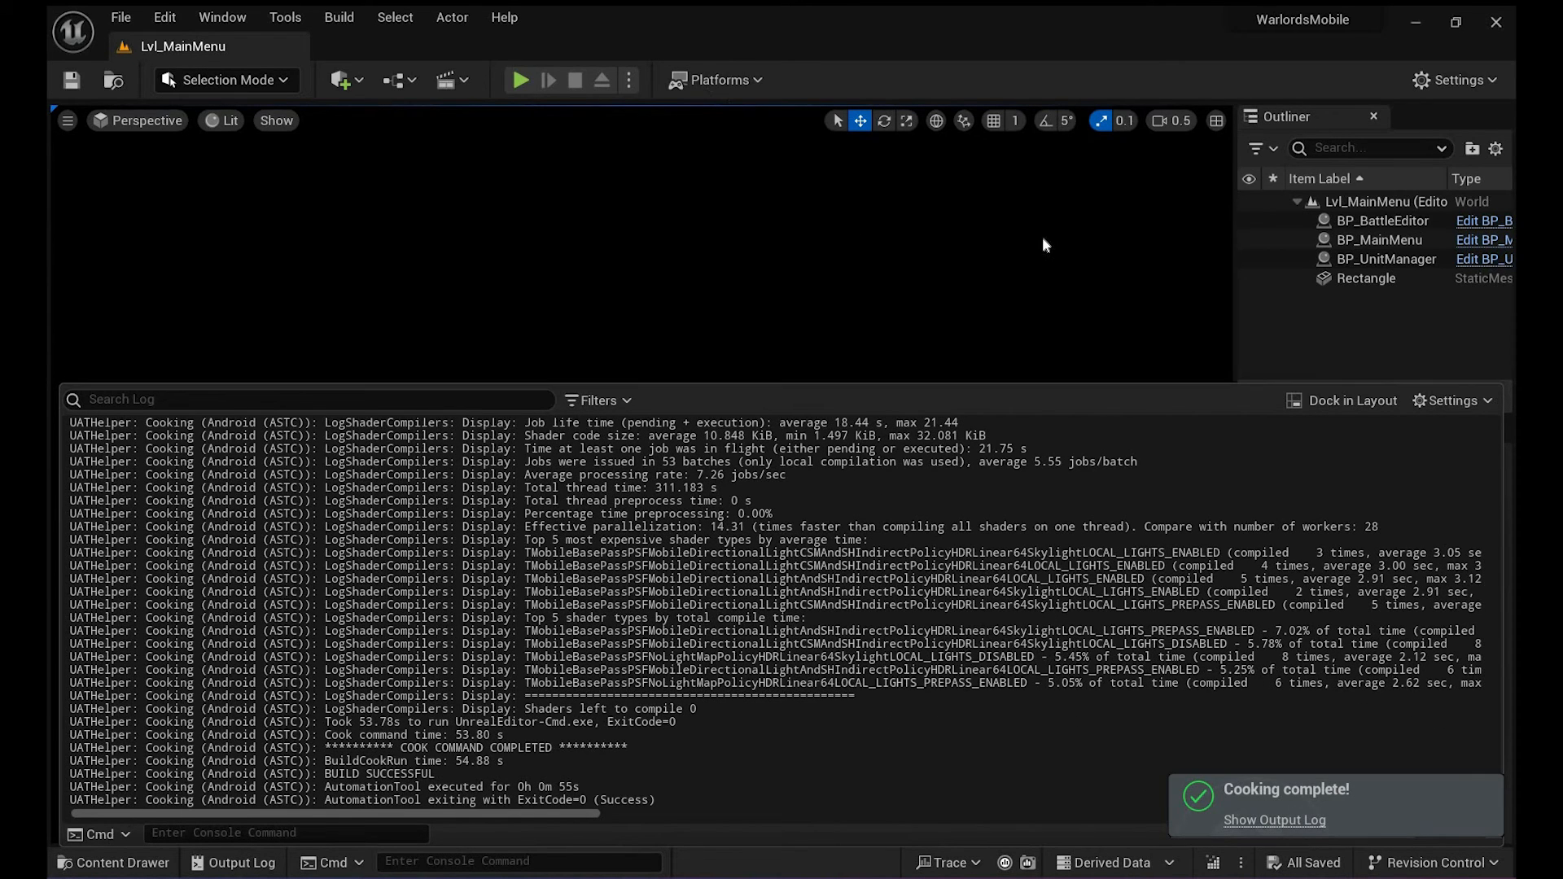
{"action": "left_click", "coordinate": [714, 80]}
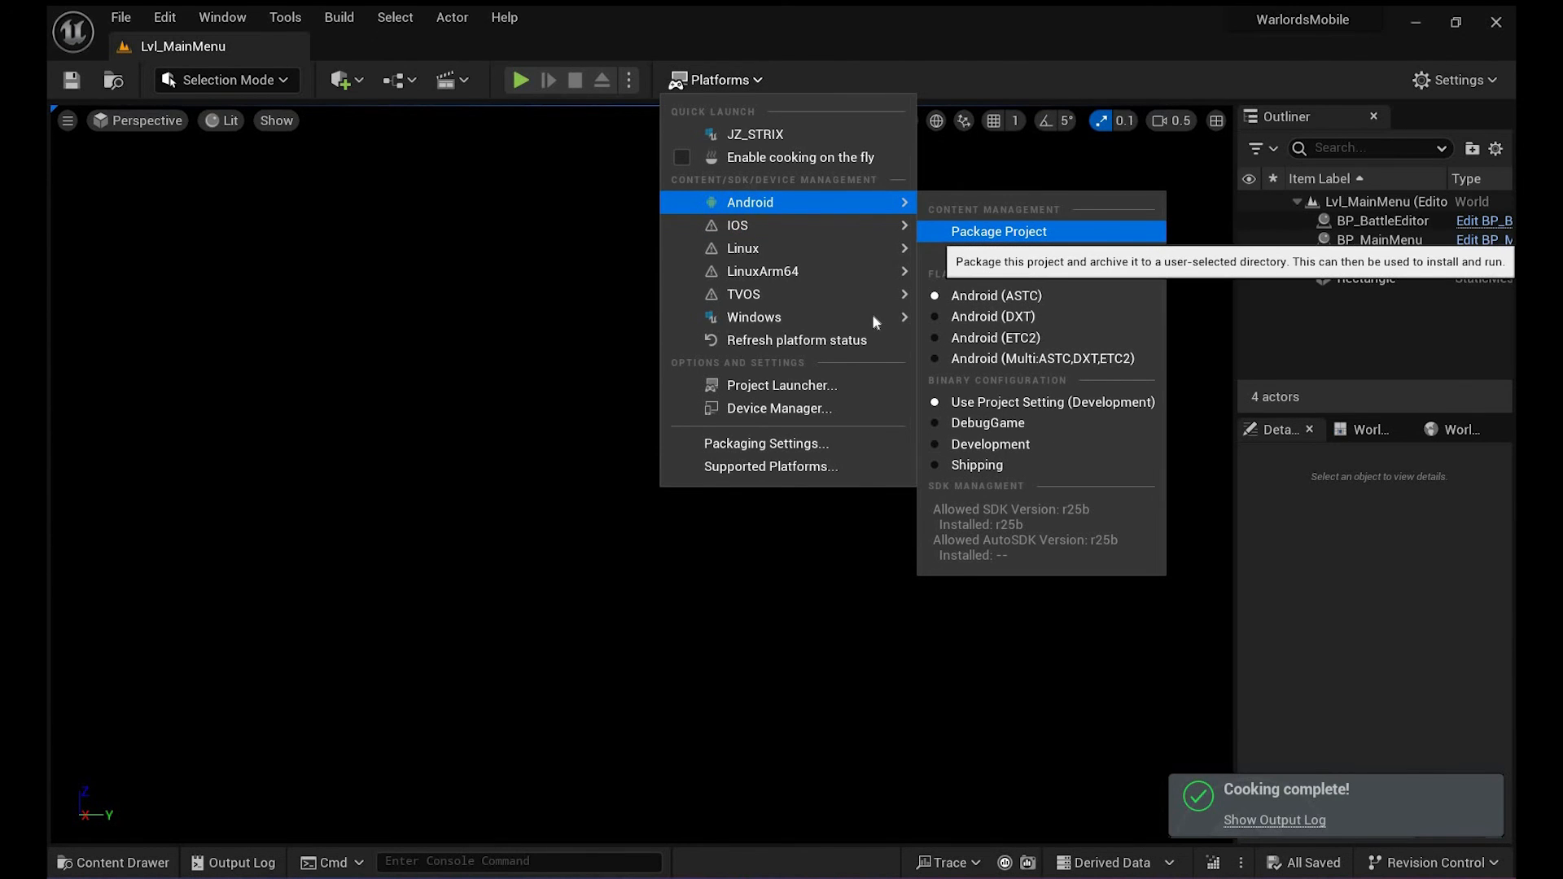
{"action": "mouse_move", "coordinate": [754, 317]}
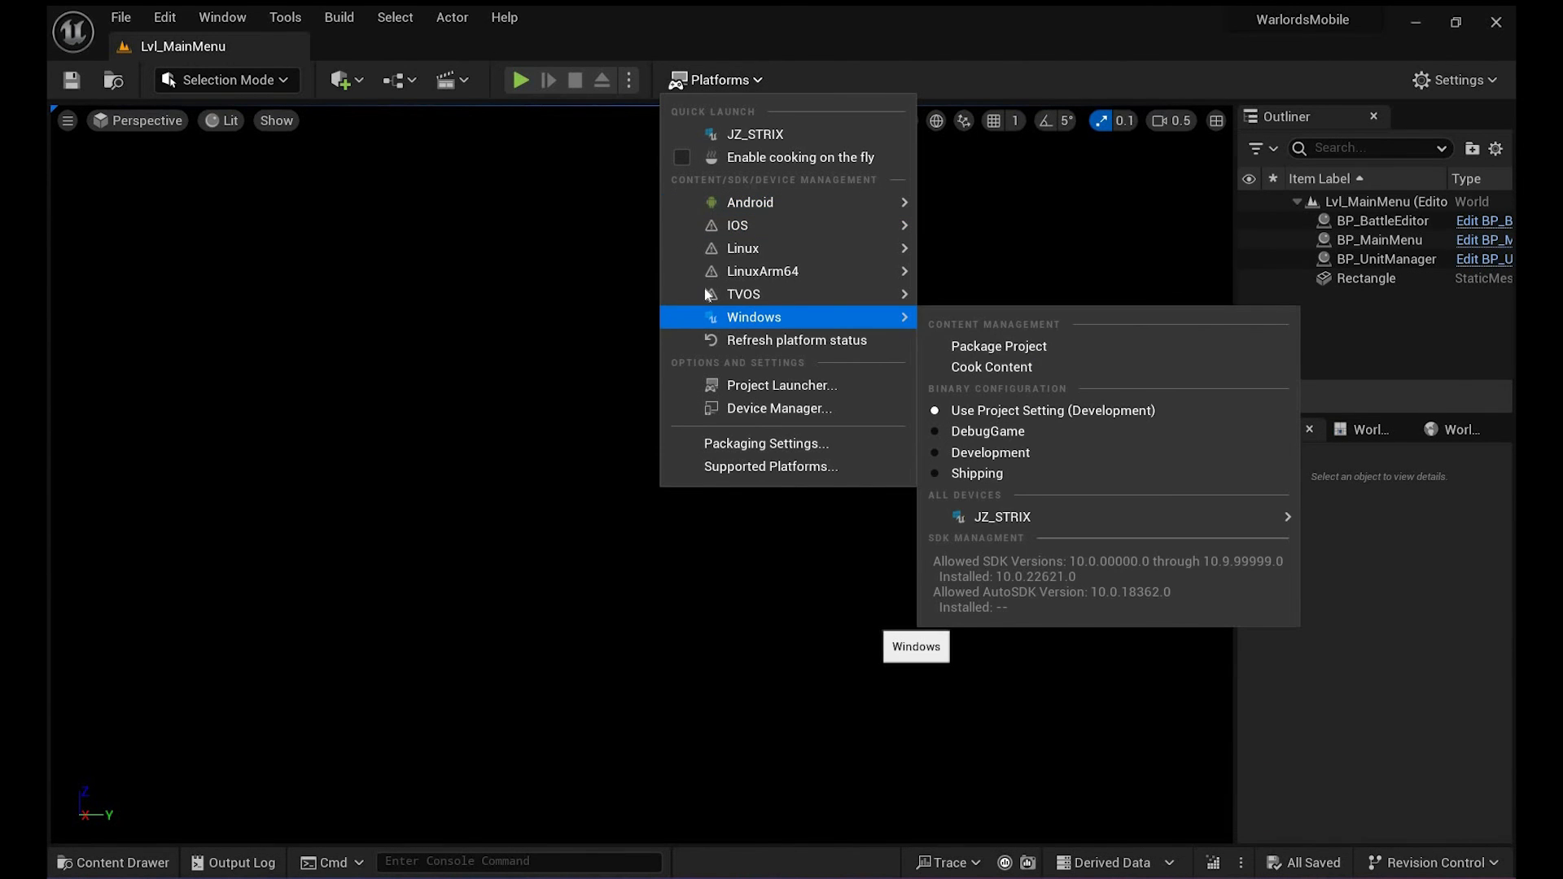